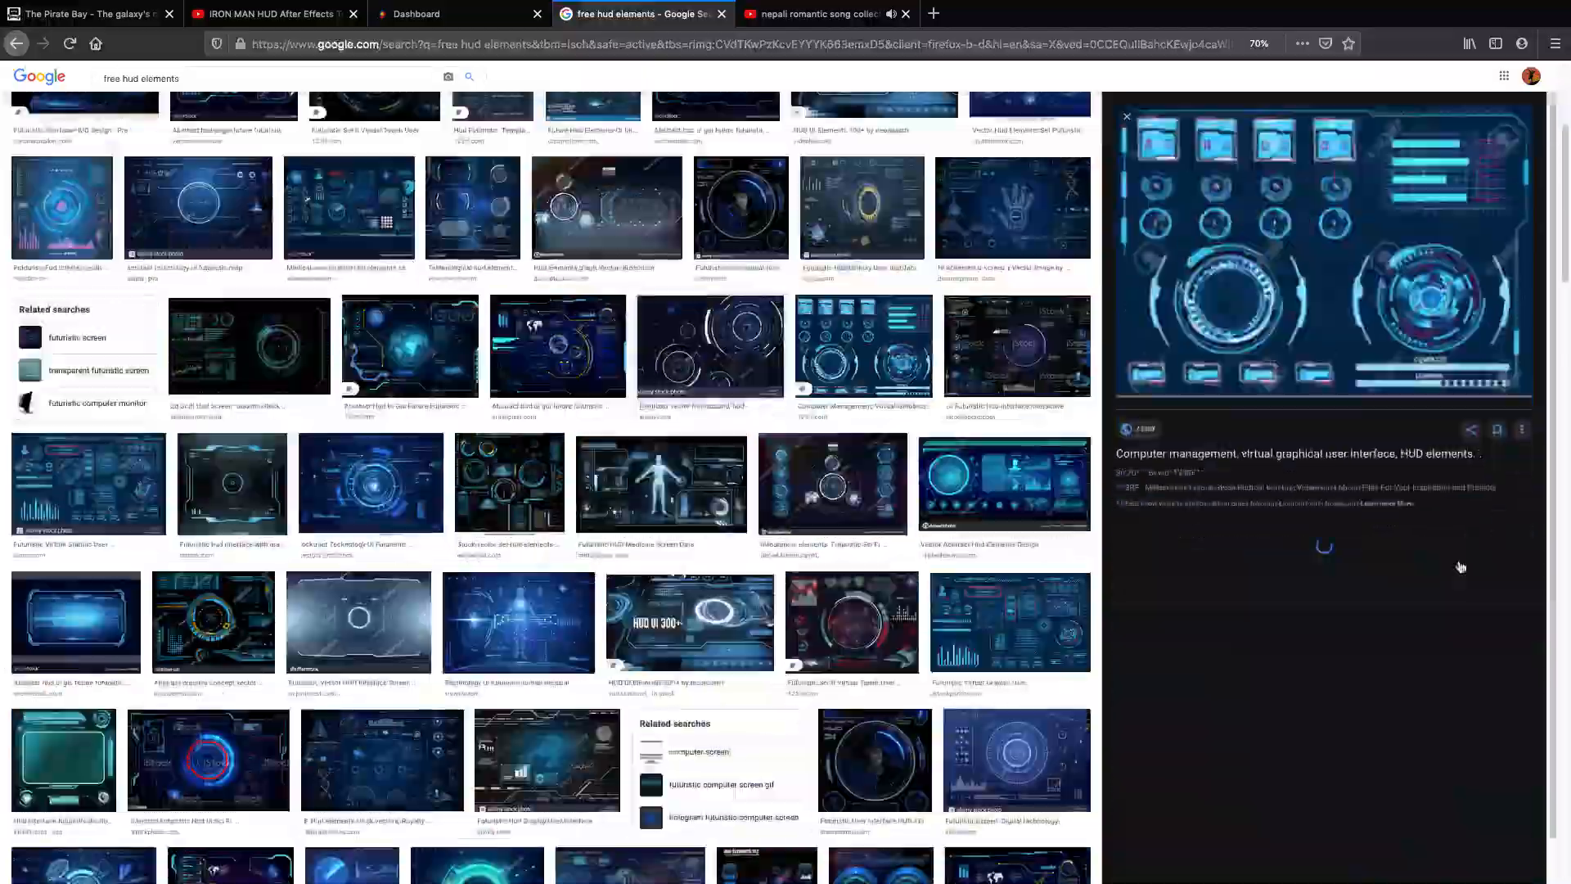
- Search Google Images for 'iron man hud elements' and browse the results
{"action": "type", "text": "irin man hud elements"}
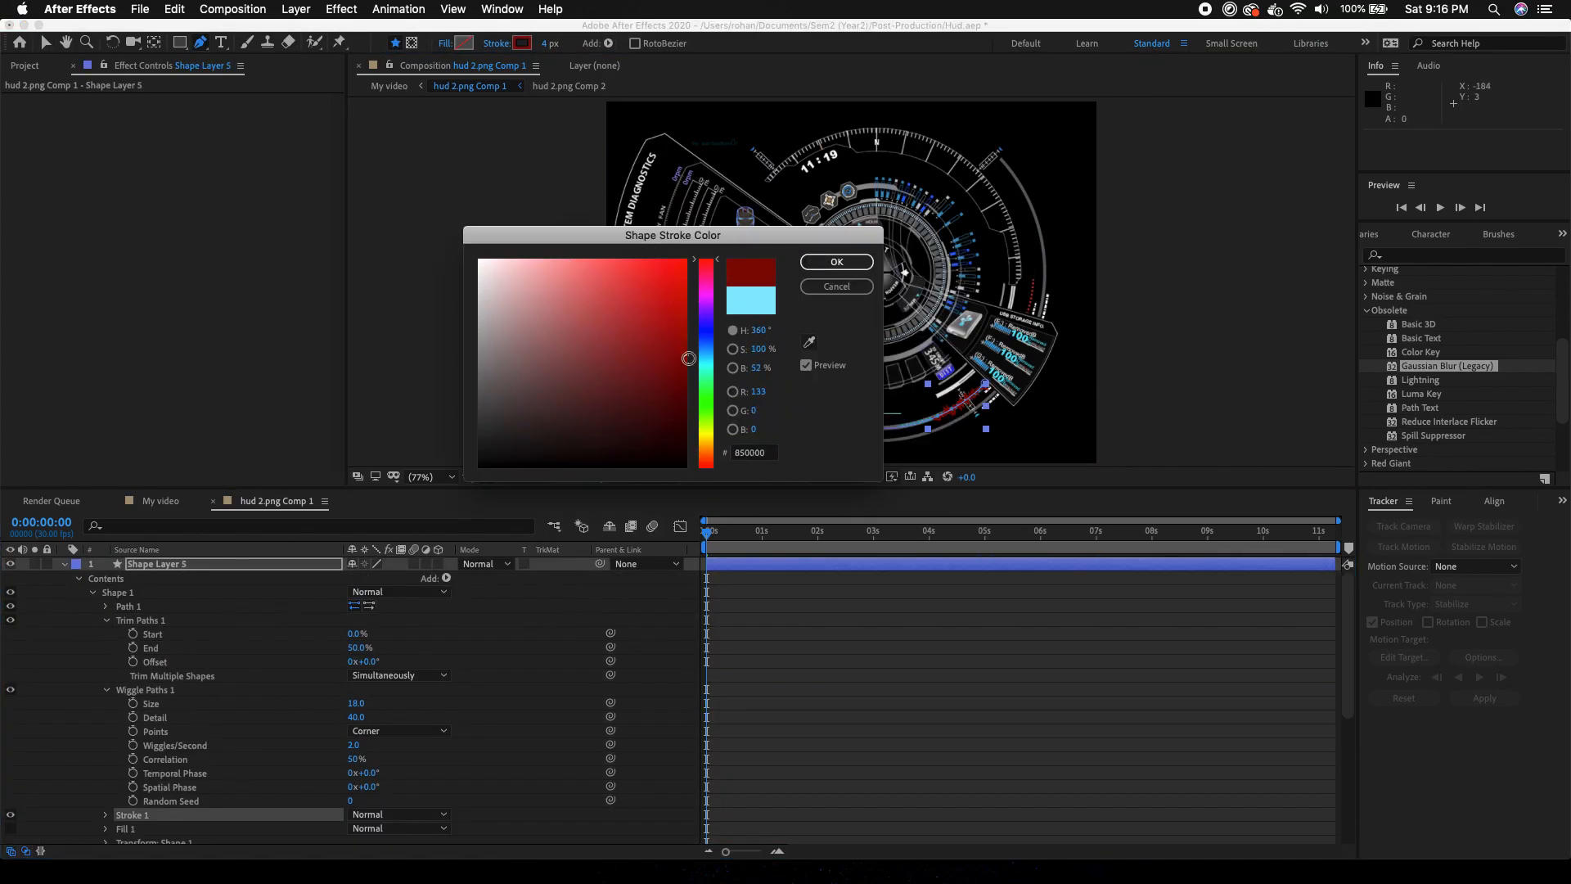
{"action": "left_click", "coordinate": [835, 262]}
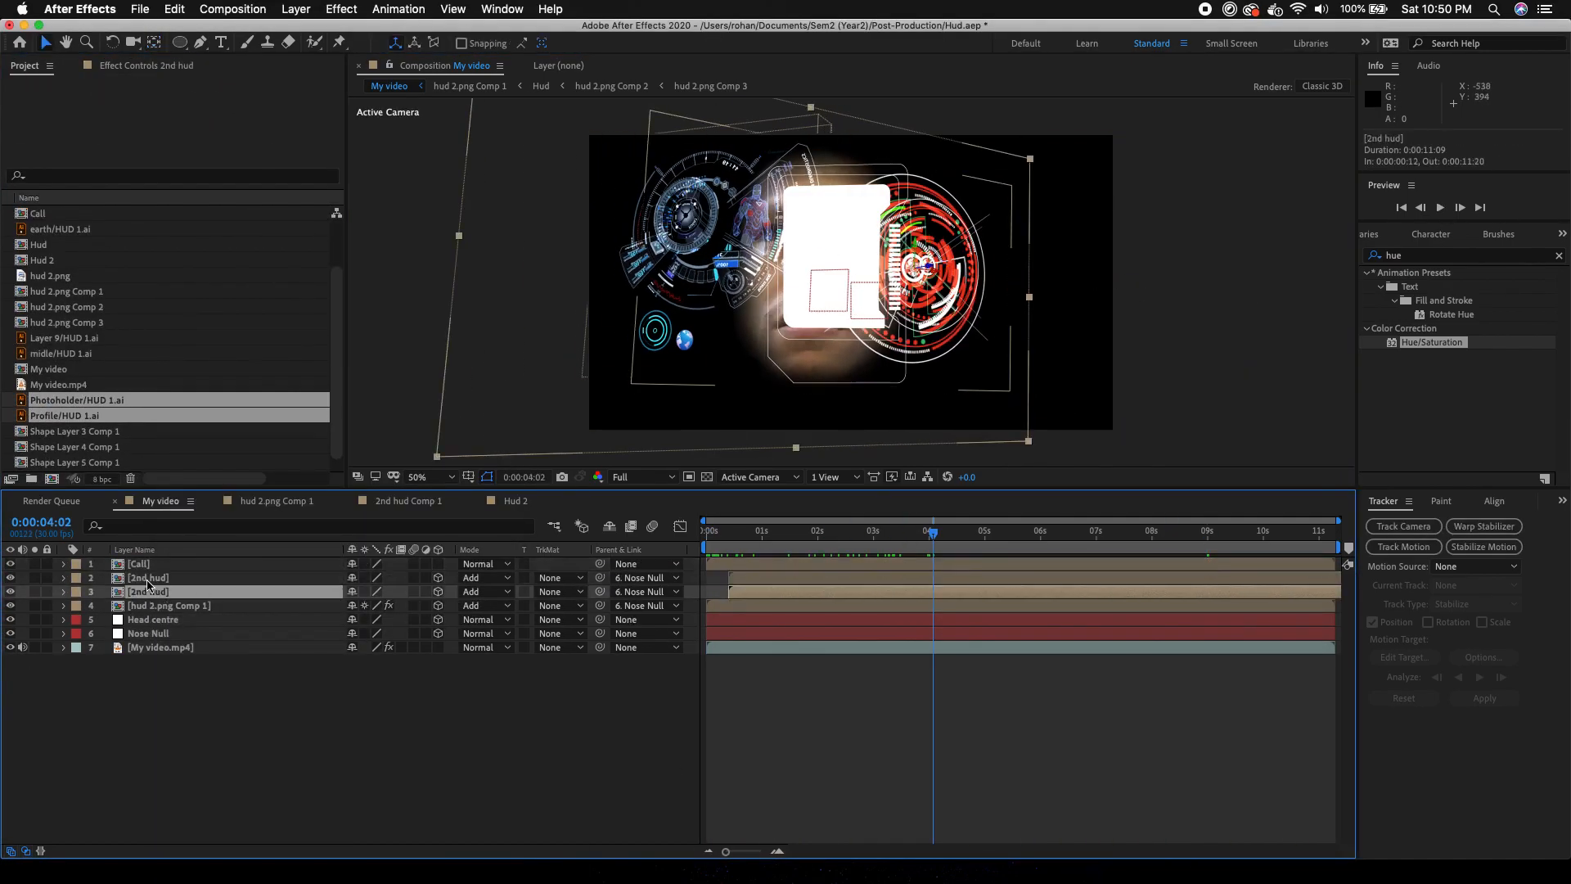
- Adjust the second HUD layer's scale and add a Red-channel Curves adjustment
{"action": "left_click", "coordinate": [62, 577]}
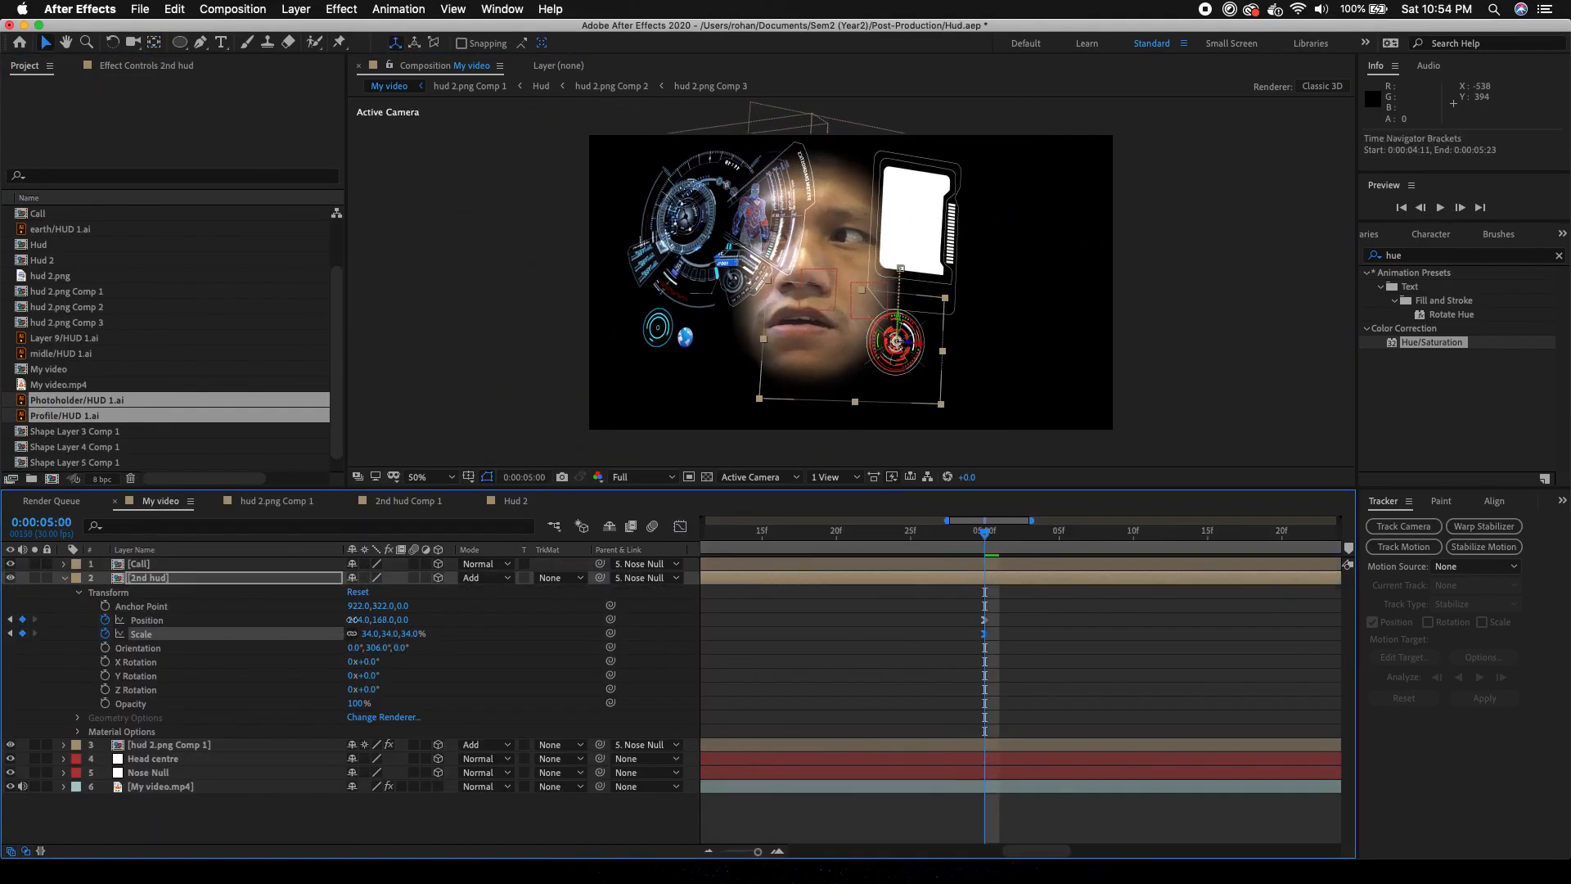
{"action": "double_click", "coordinate": [37, 213]}
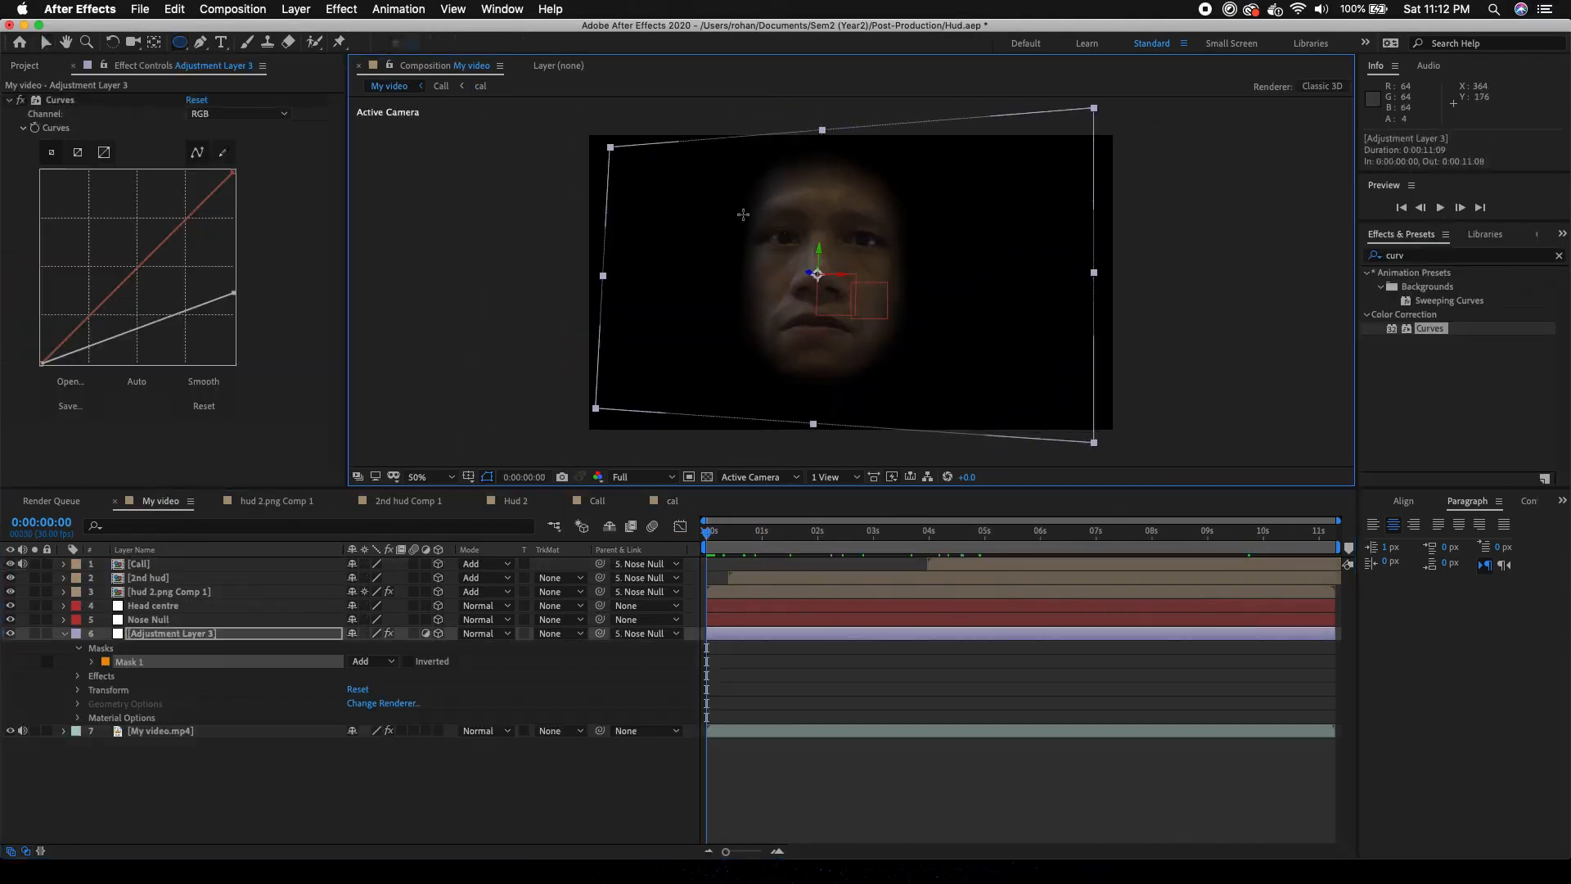
{"action": "left_click", "coordinate": [238, 175]}
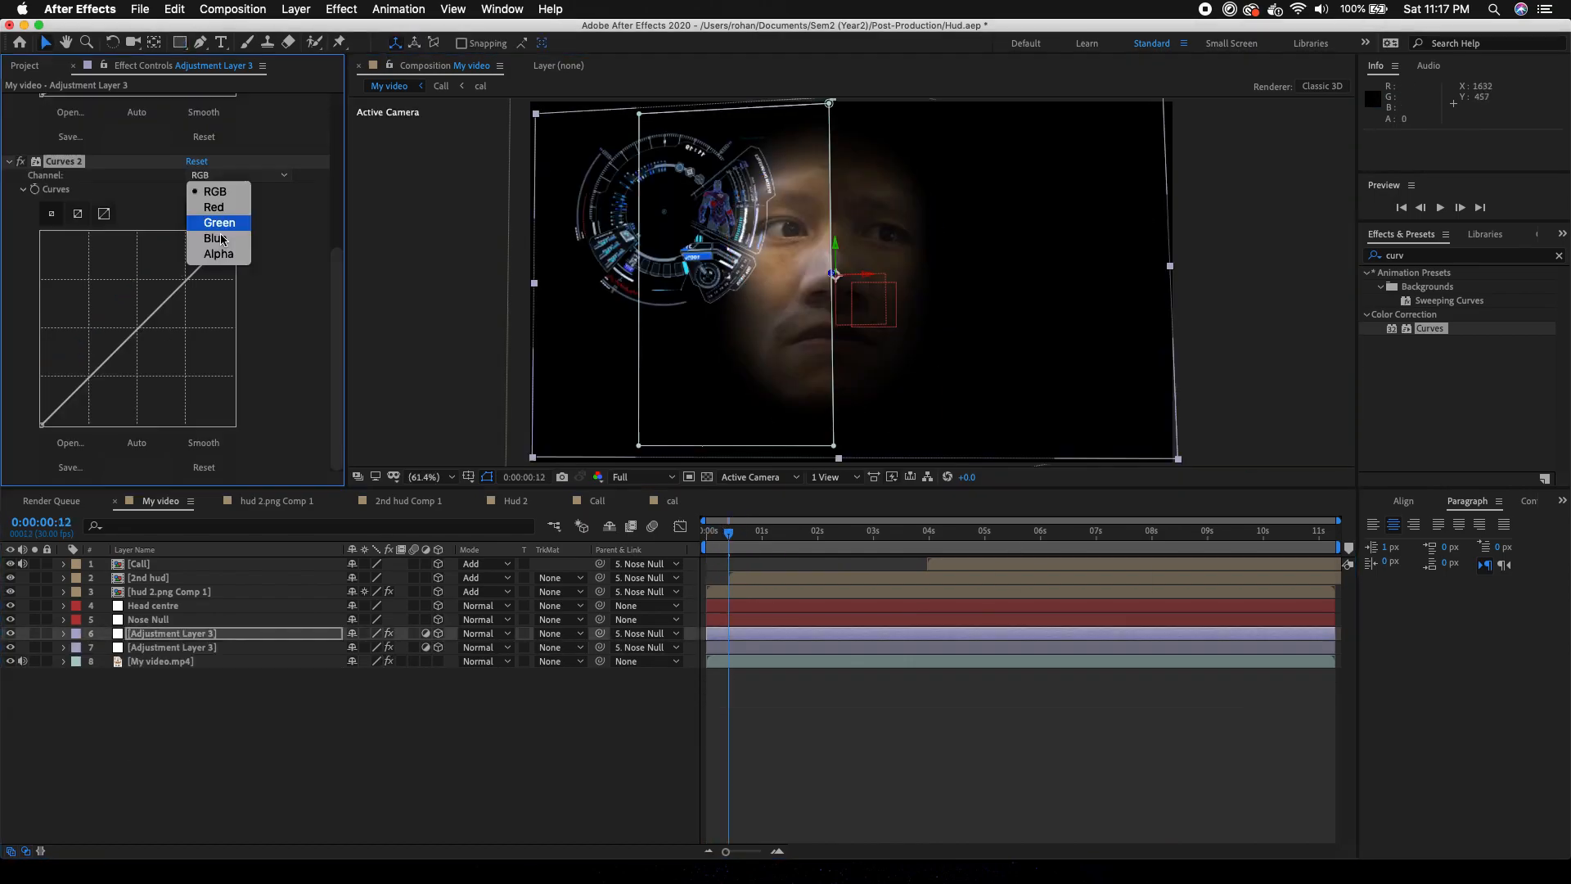
{"action": "left_click", "coordinate": [216, 238]}
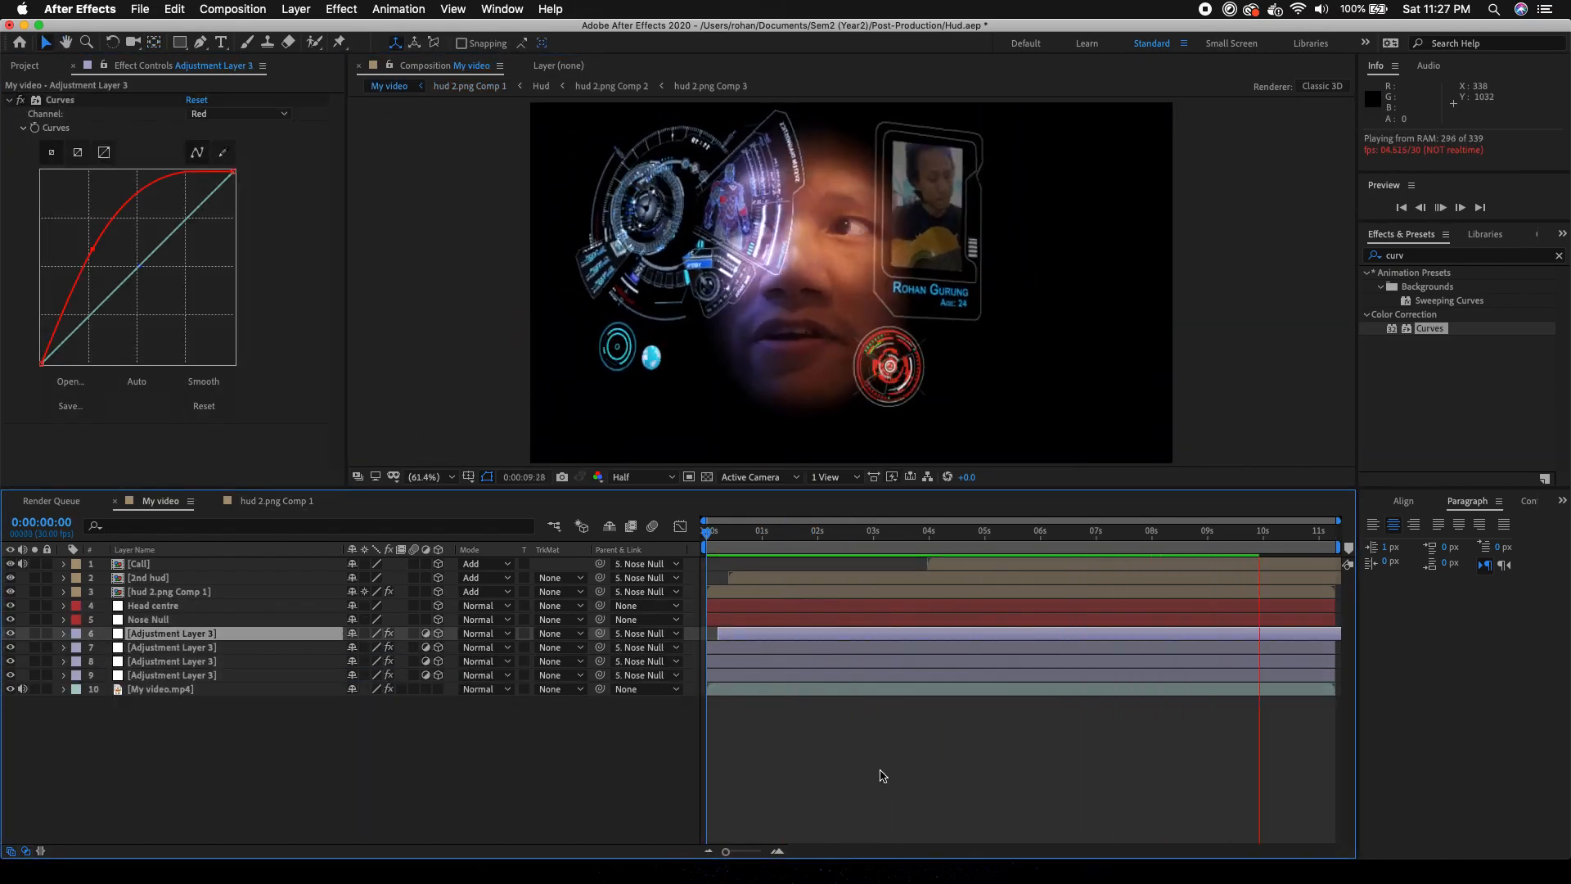
{"action": "left_click", "coordinate": [749, 476]}
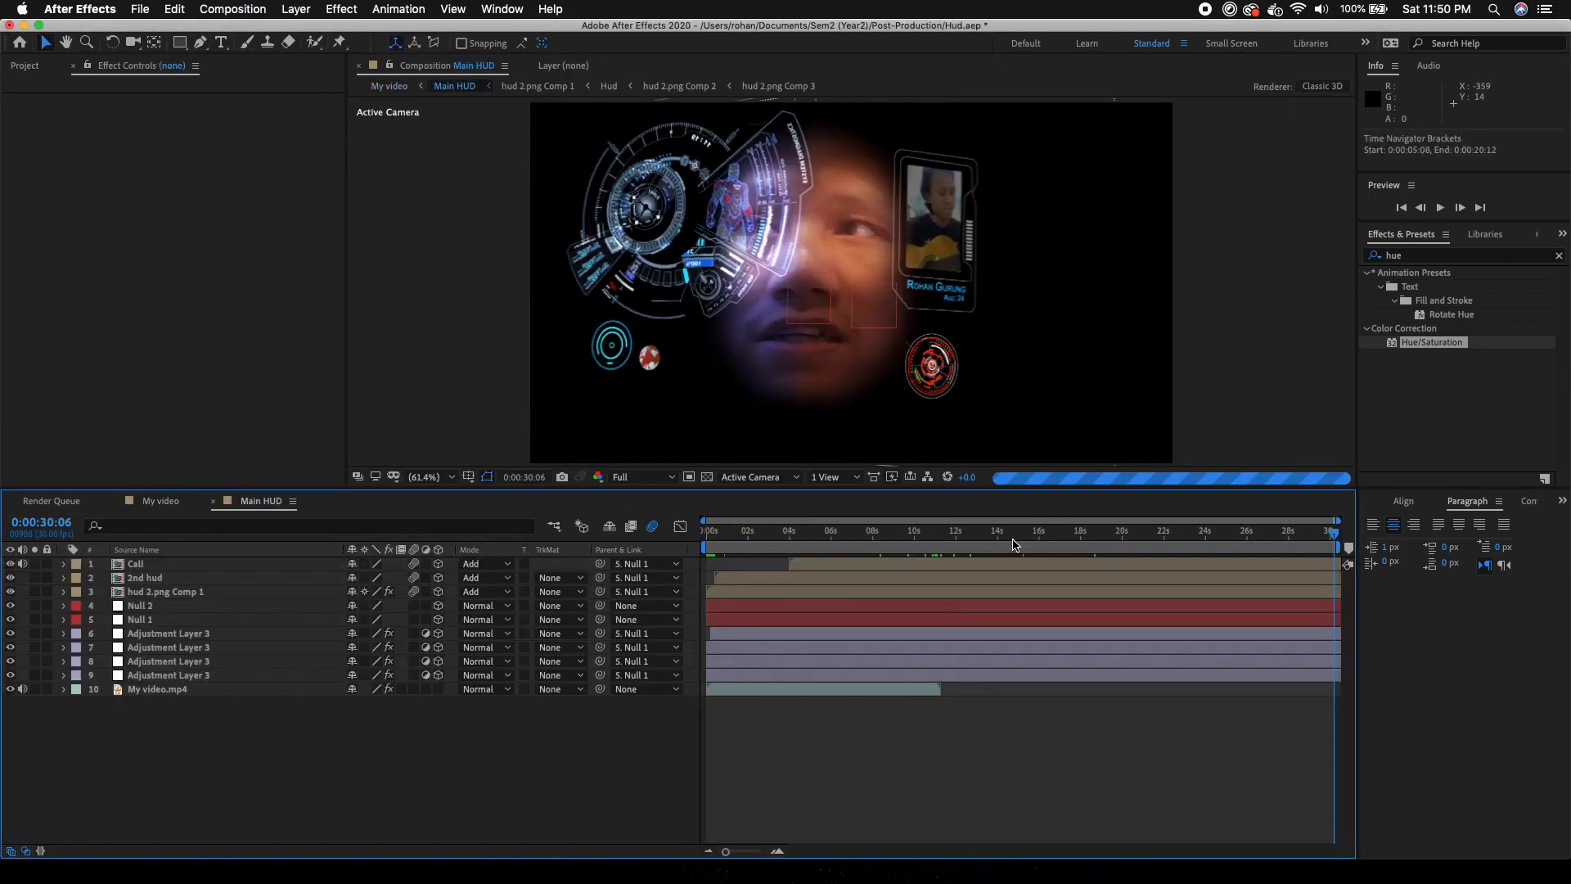
{"action": "left_click", "coordinate": [160, 501]}
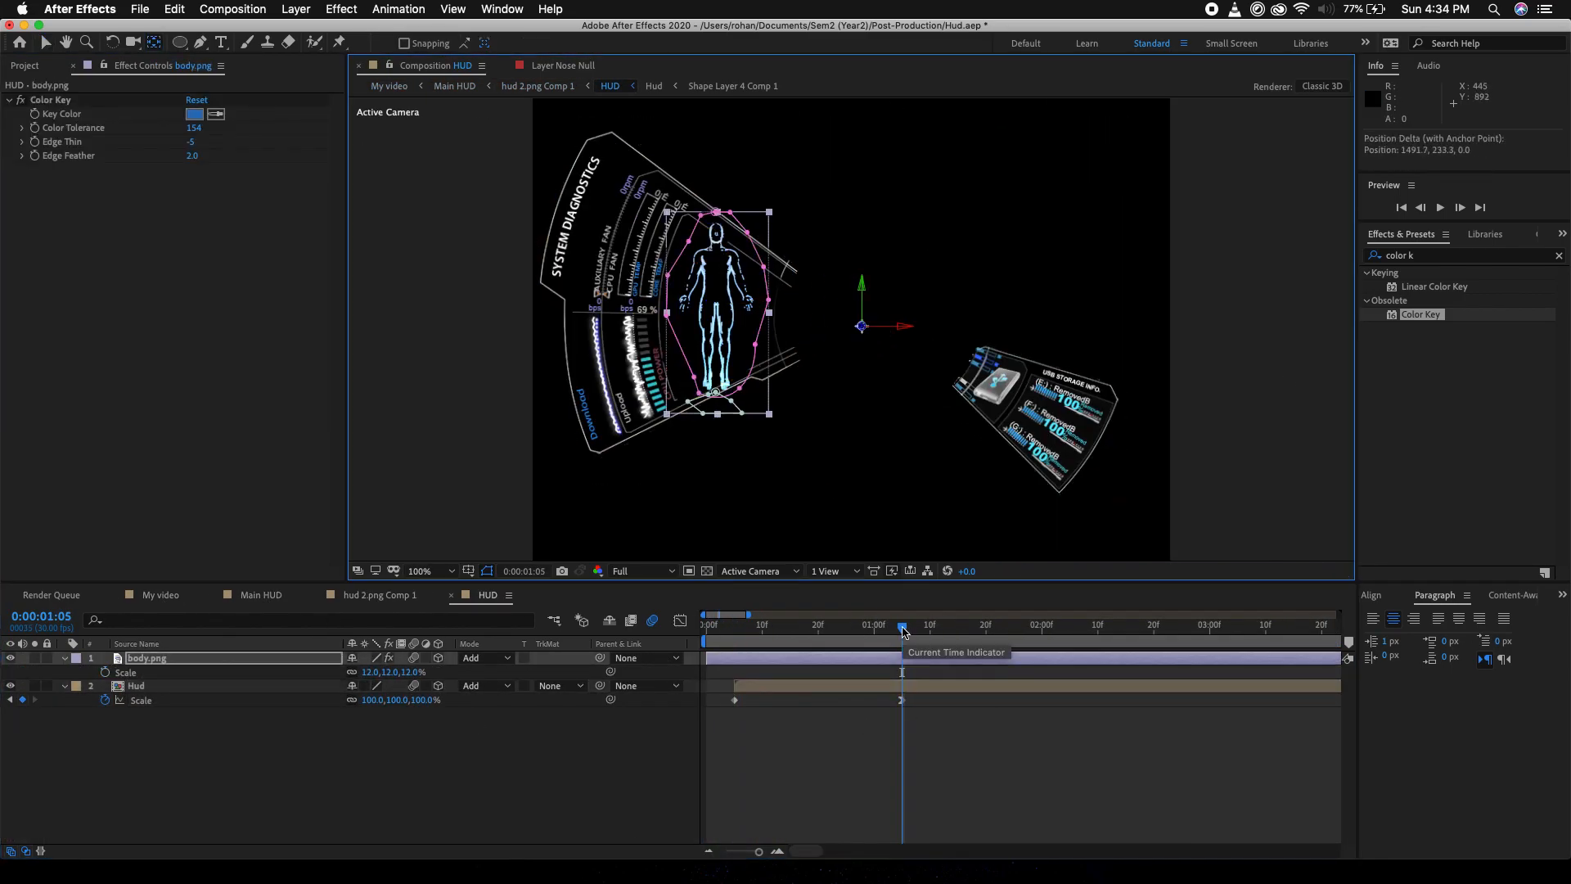
- Parent body.png to Hud, keyframe Hud scale from zero, and make the caller name red
{"action": "left_click", "coordinate": [260, 594]}
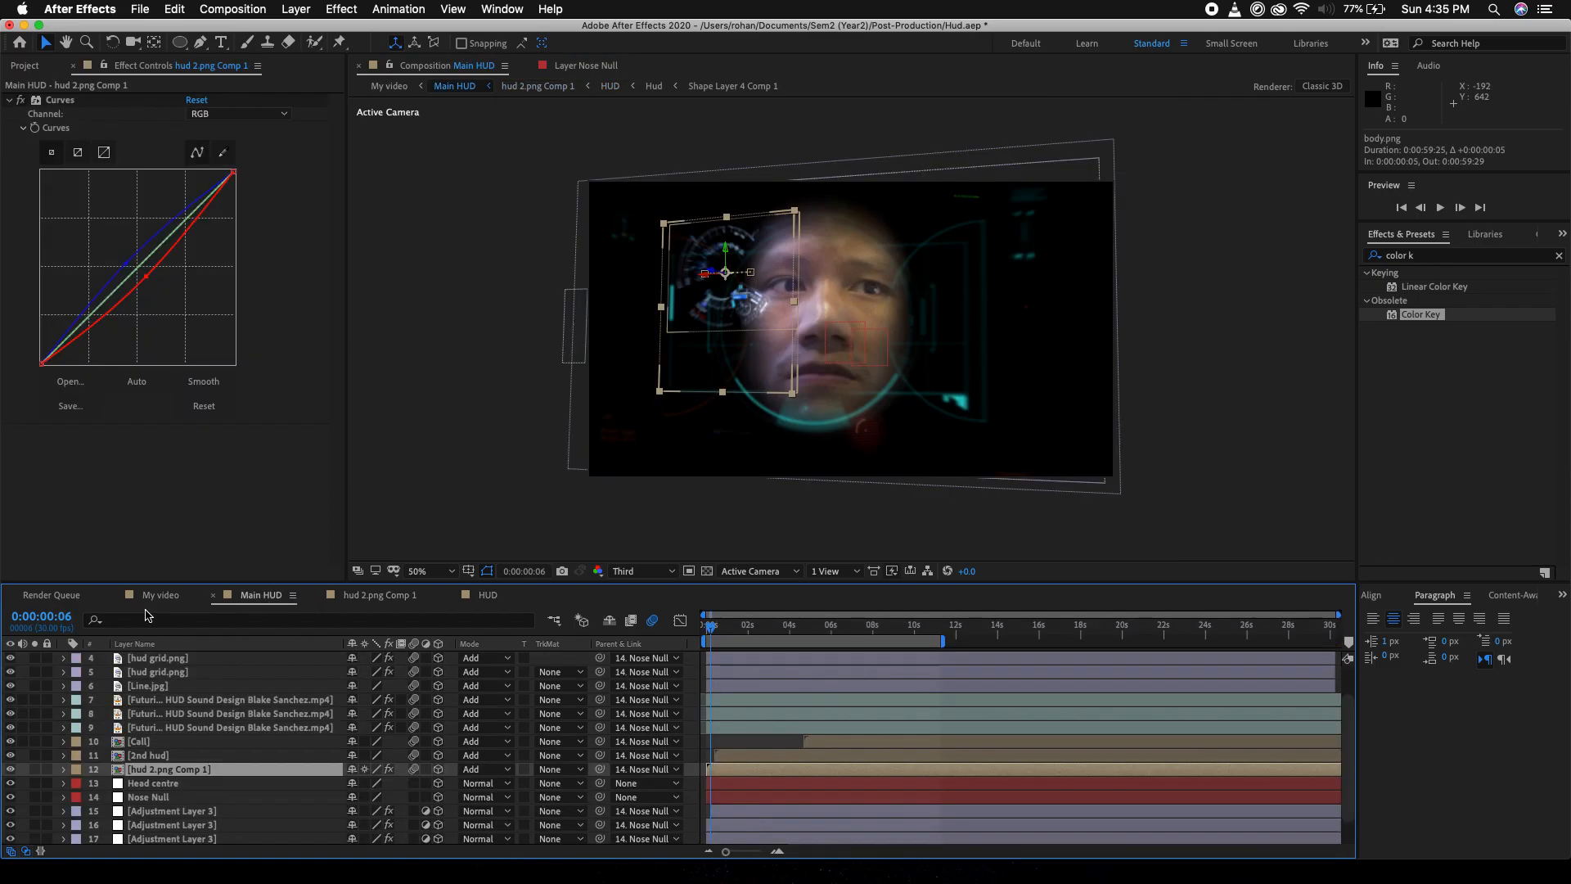
{"action": "left_click", "coordinate": [488, 595]}
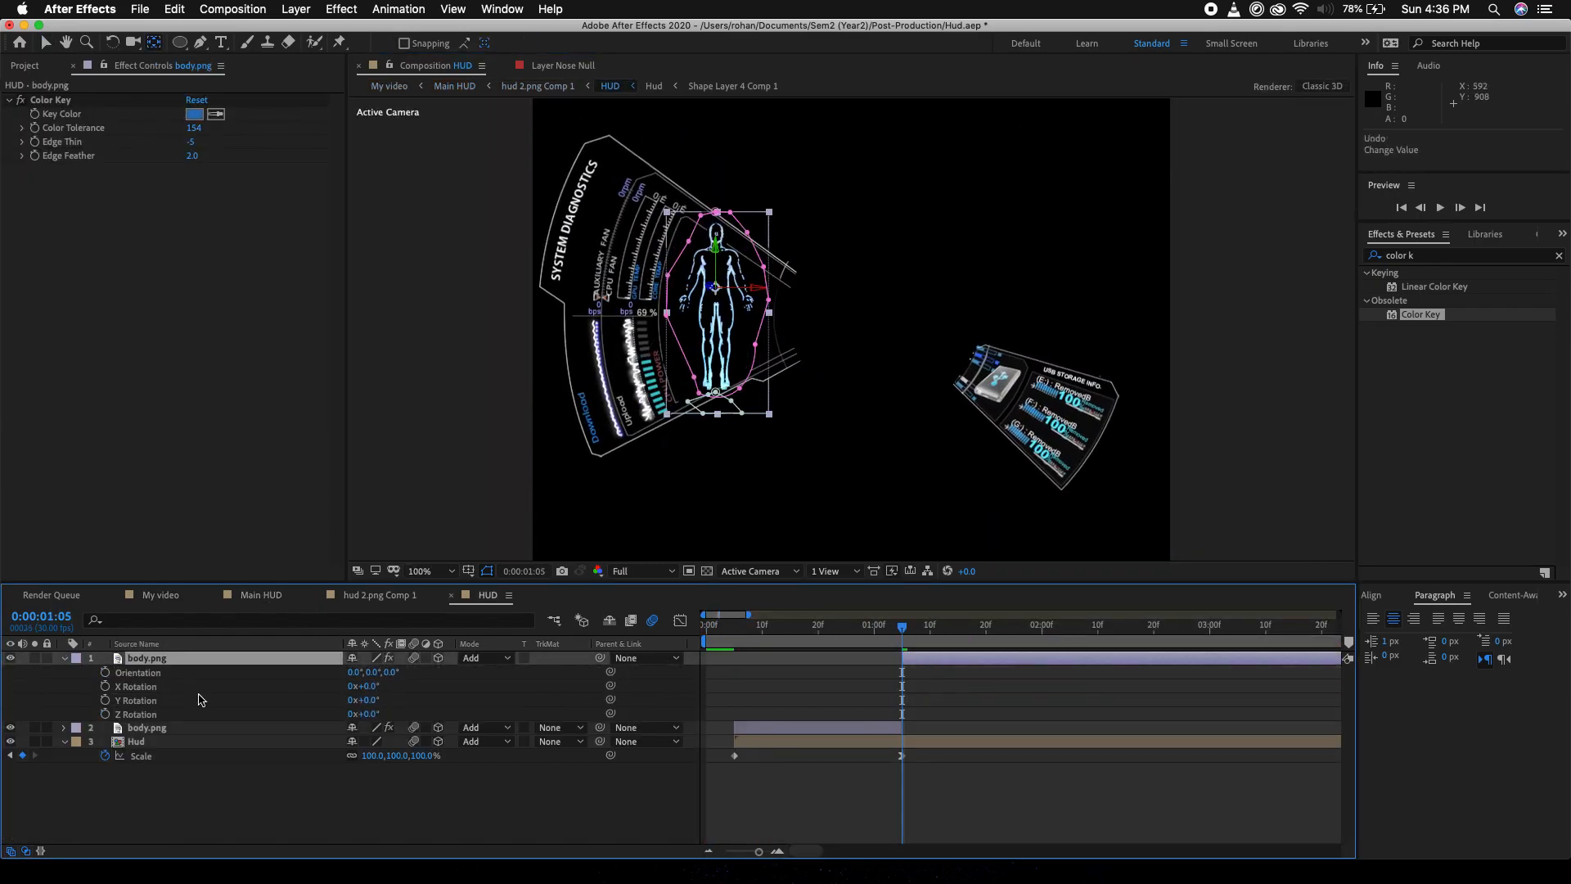
{"action": "left_click", "coordinate": [262, 594]}
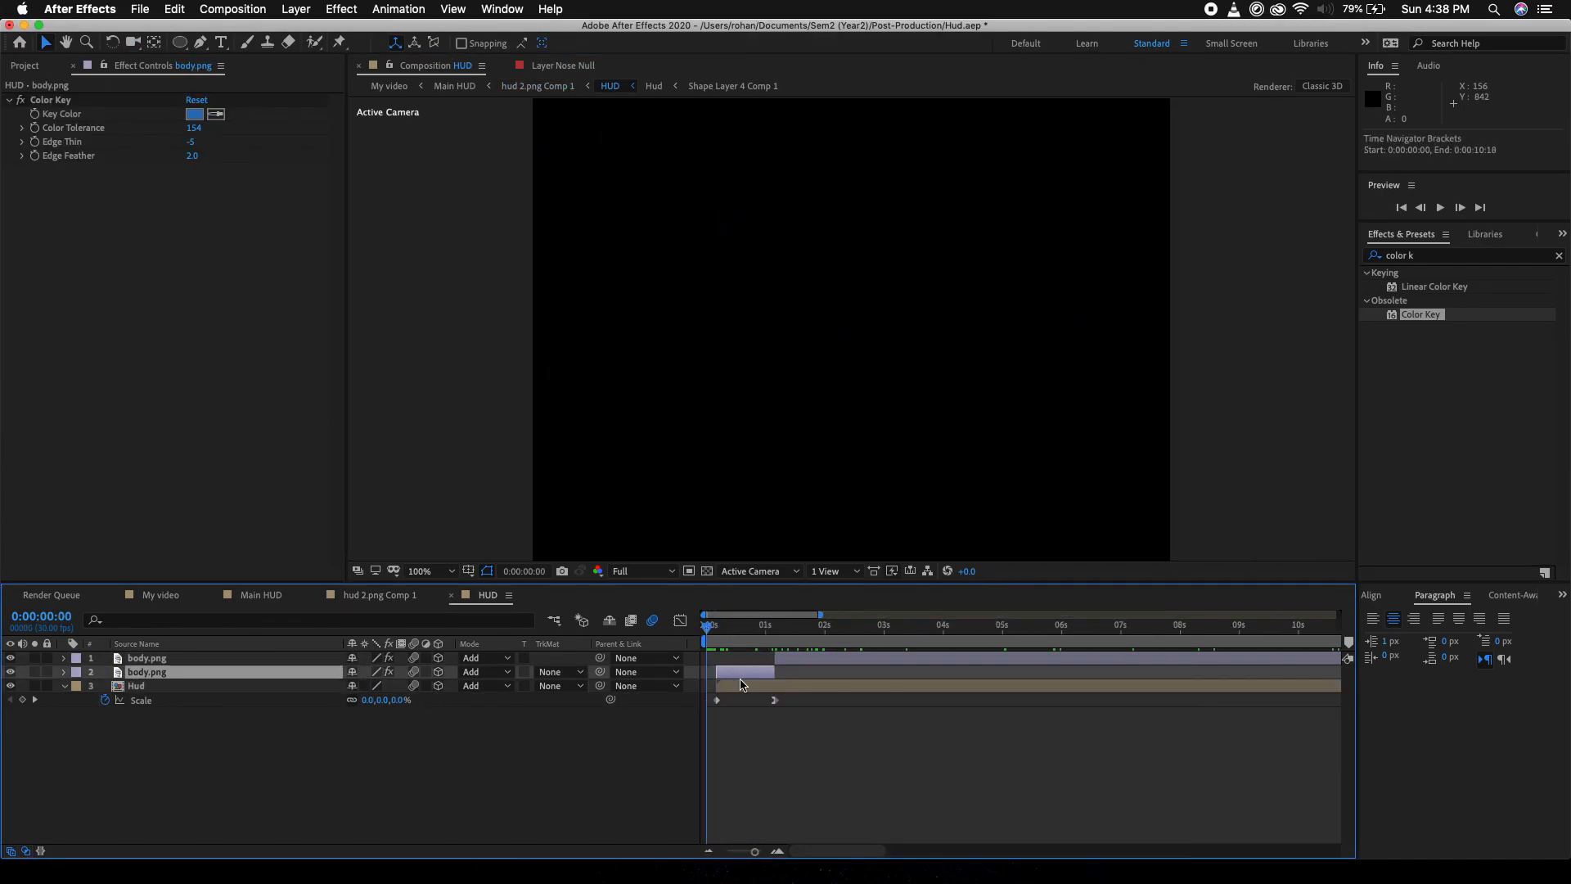
{"action": "left_click", "coordinate": [154, 594]}
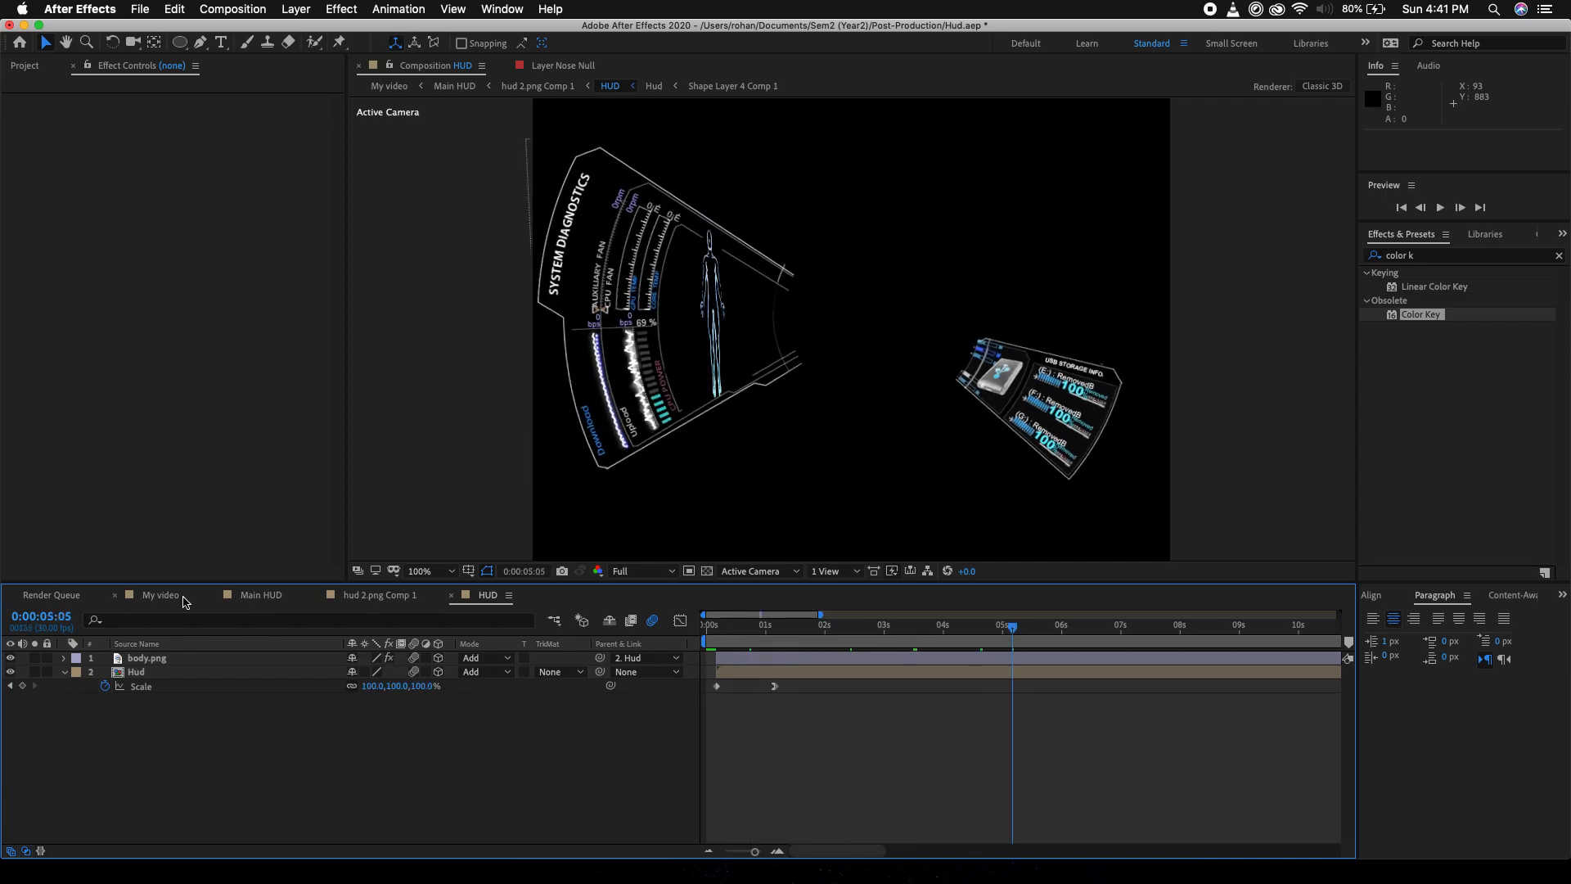
{"action": "left_click", "coordinate": [161, 594]}
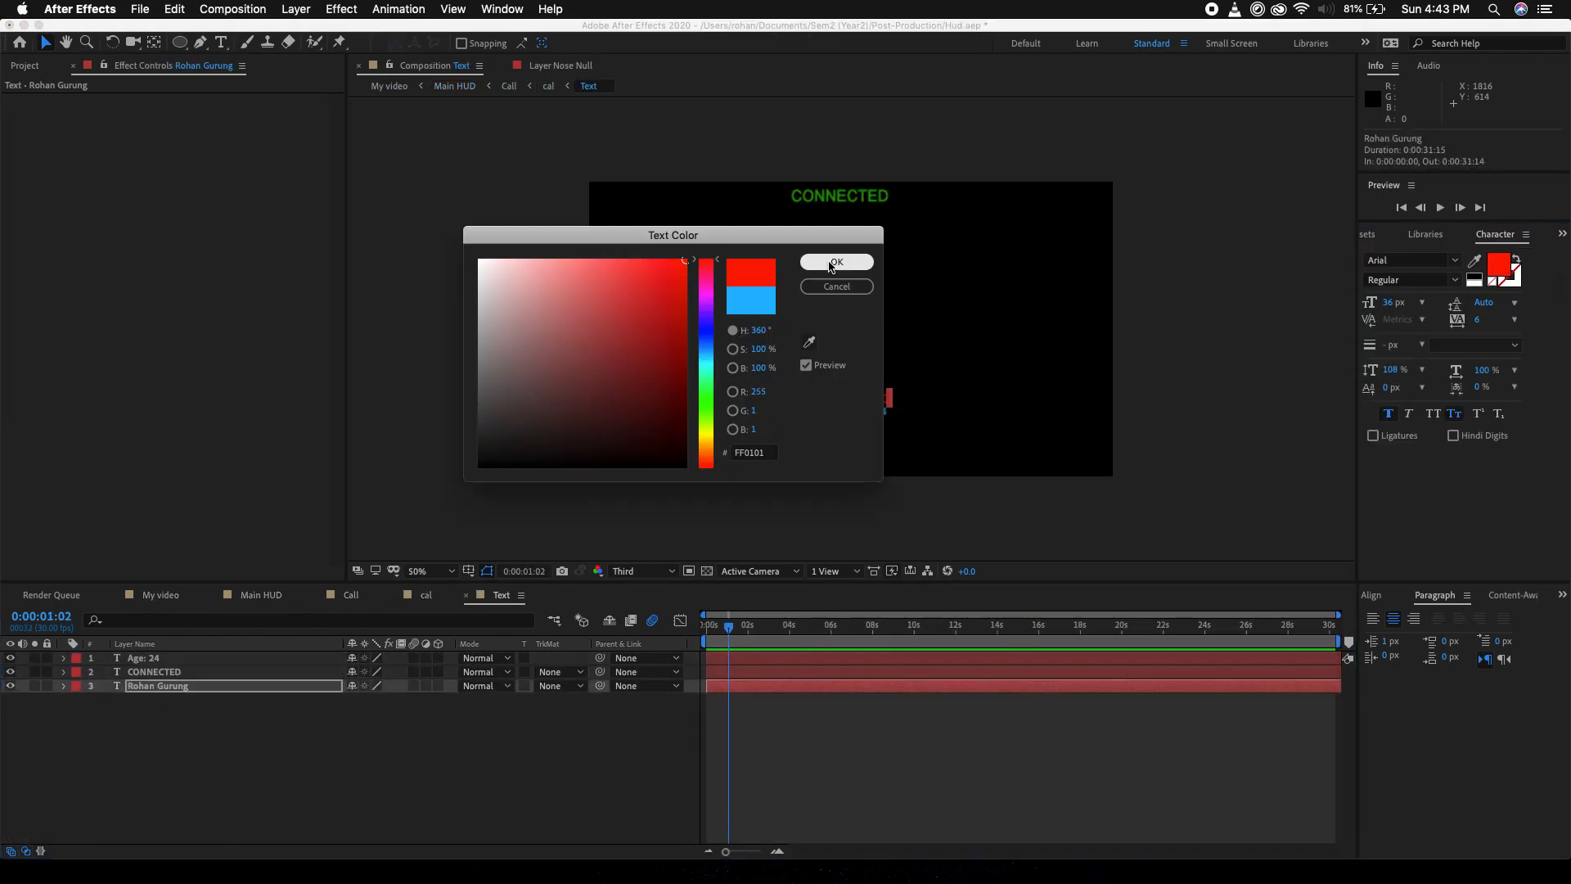
{"action": "left_click", "coordinate": [835, 262]}
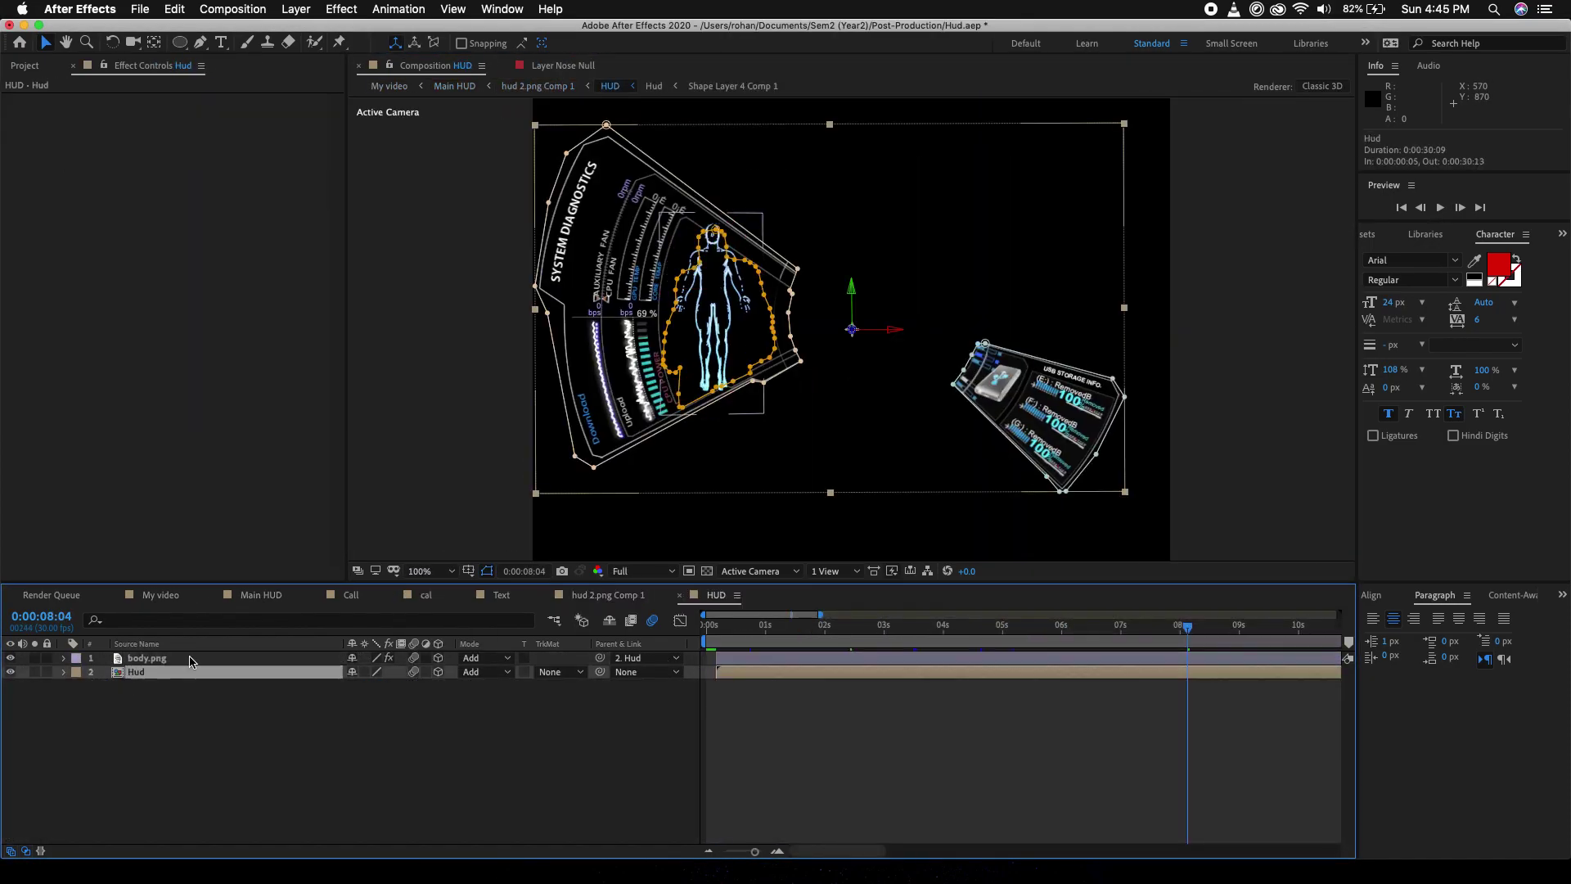
- Duplicate the small ring layer and shift the copies' Master Hue to new colours
{"action": "left_click", "coordinate": [160, 595]}
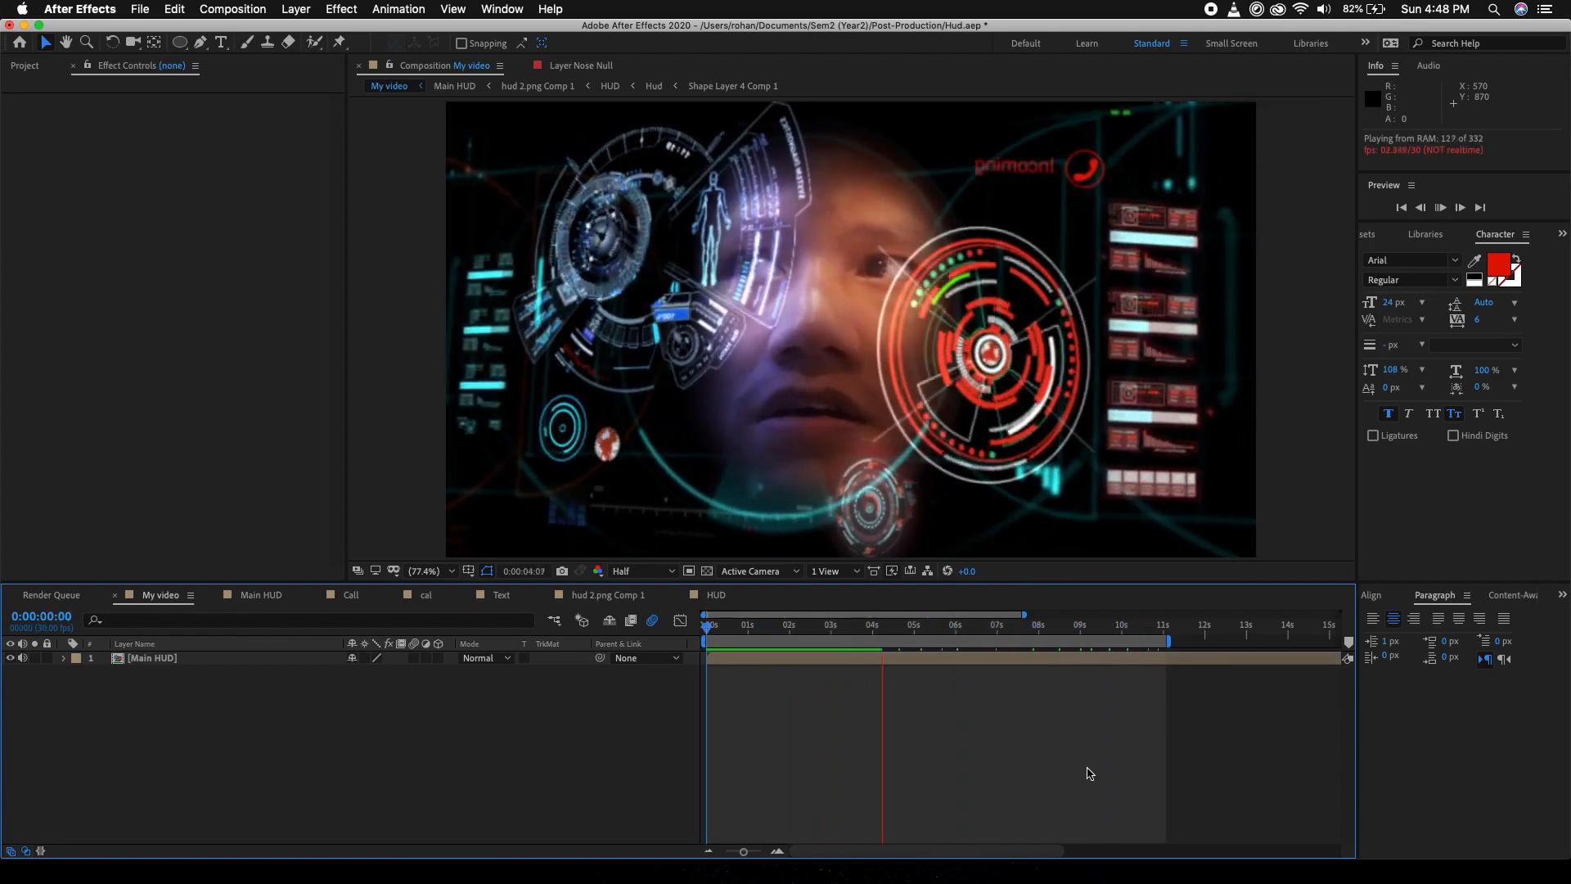
{"action": "left_click", "coordinate": [606, 594]}
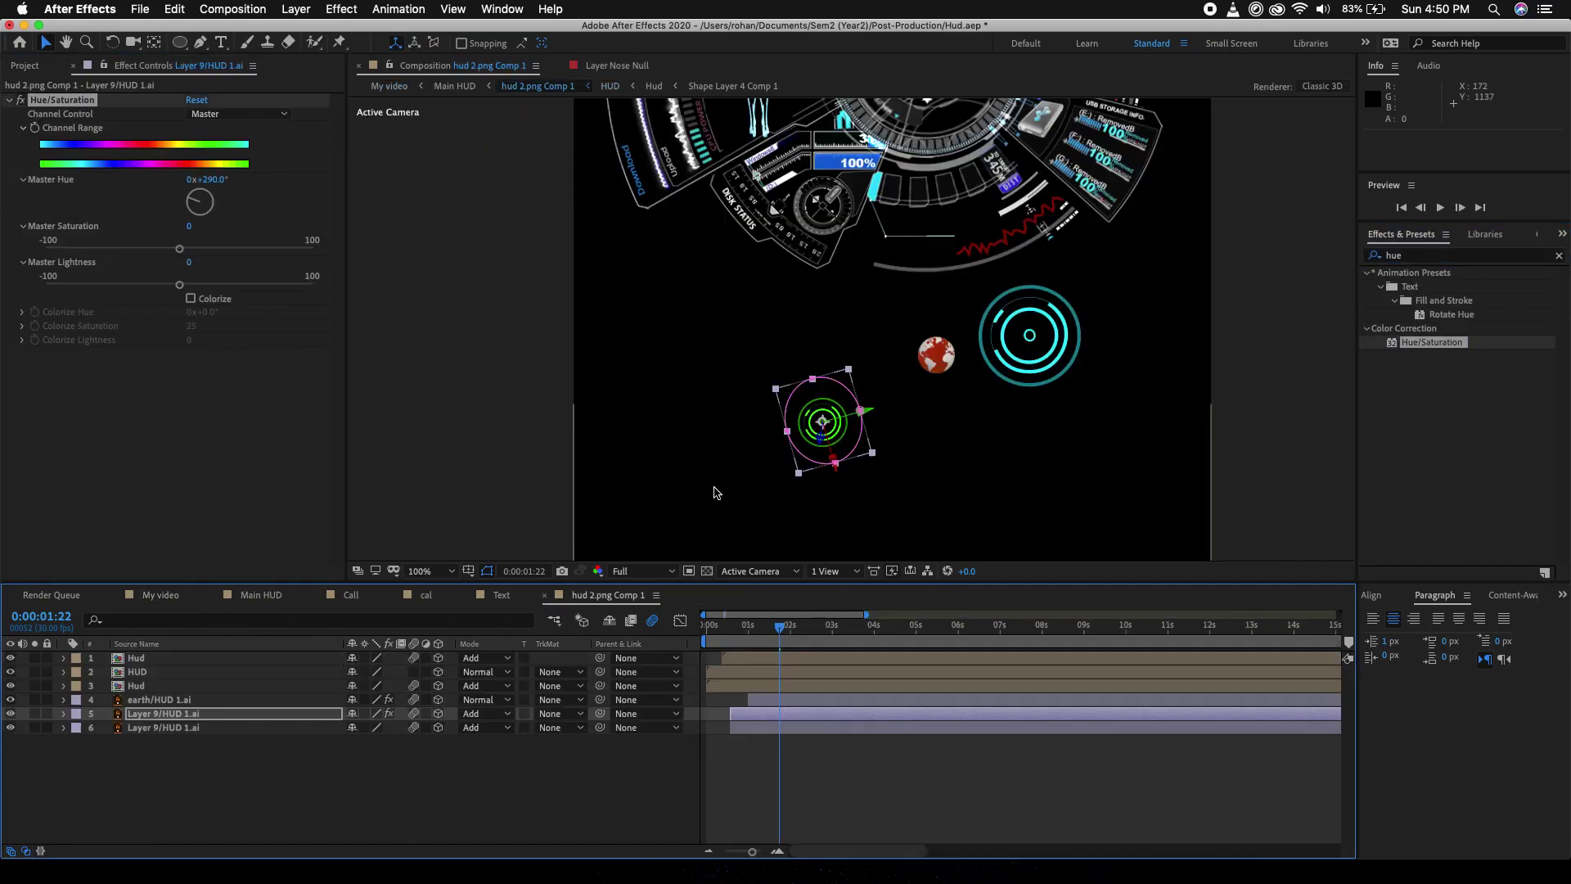
{"action": "left_click_drag", "start_coordinate": [198, 200], "coordinate": [198, 211]}
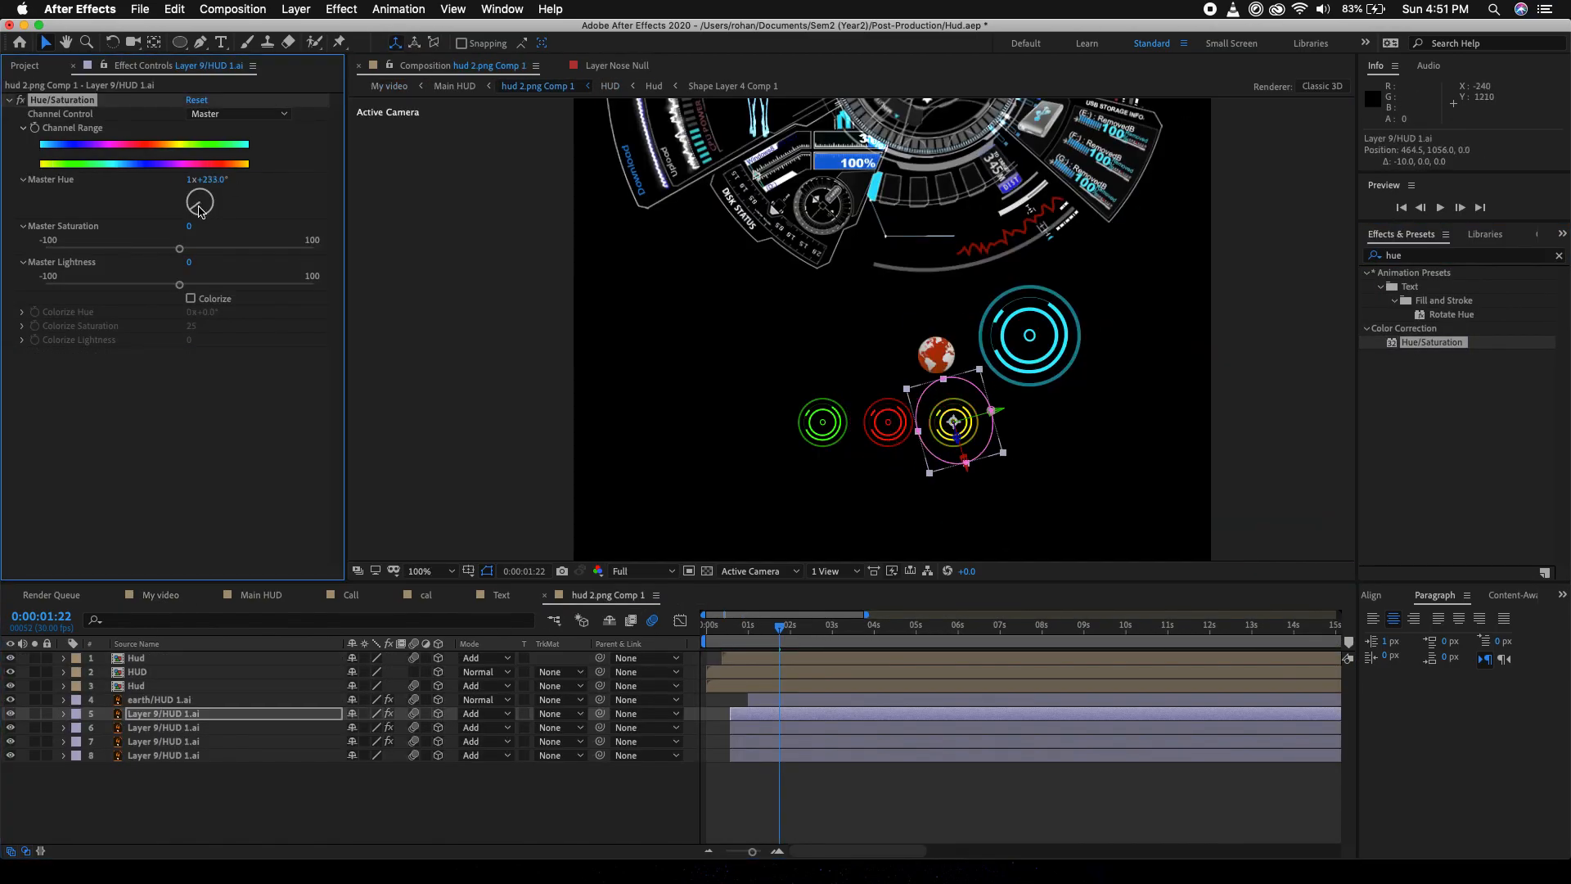
{"action": "left_click", "coordinate": [160, 594]}
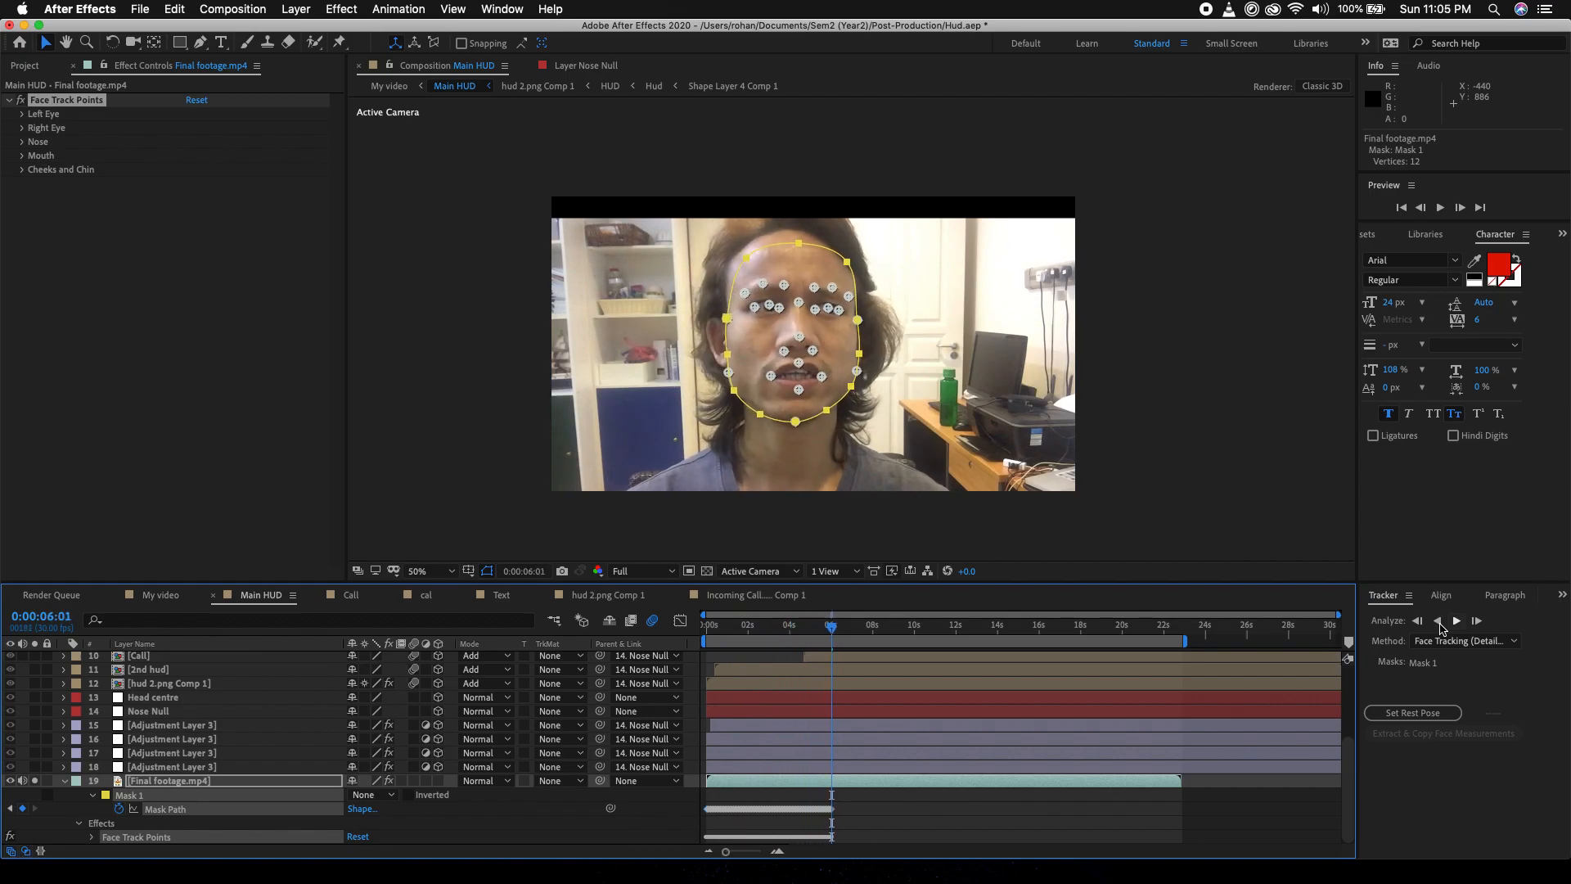
- Repeatedly run Analyze Forward to face-track Mask 1 through Final footage.mp4
{"action": "left_click", "coordinate": [1456, 620]}
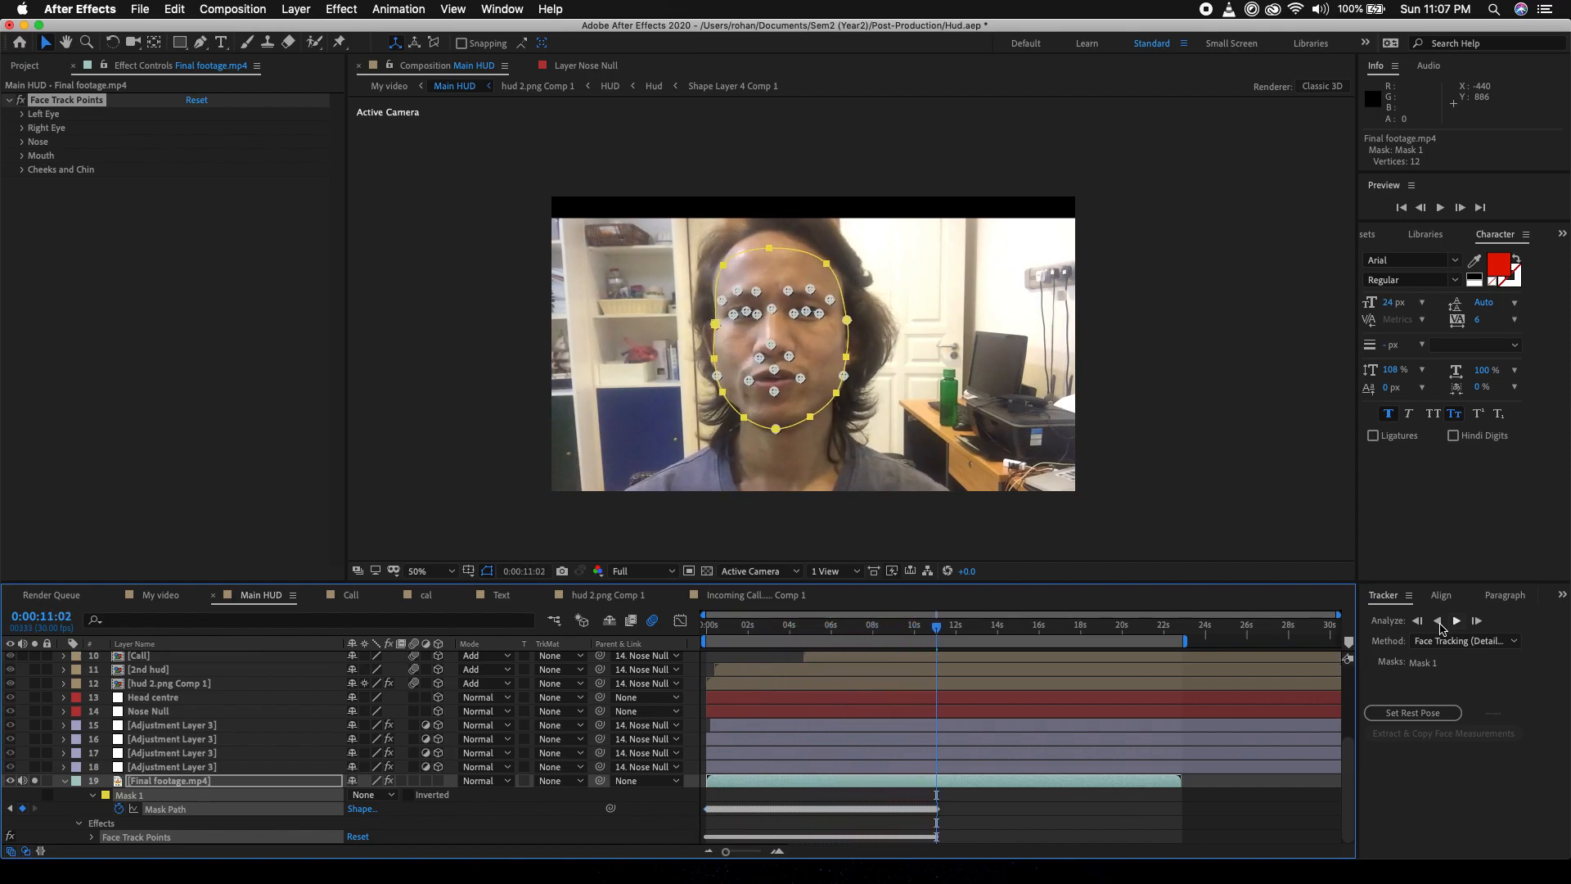
{"action": "left_click", "coordinate": [1456, 620]}
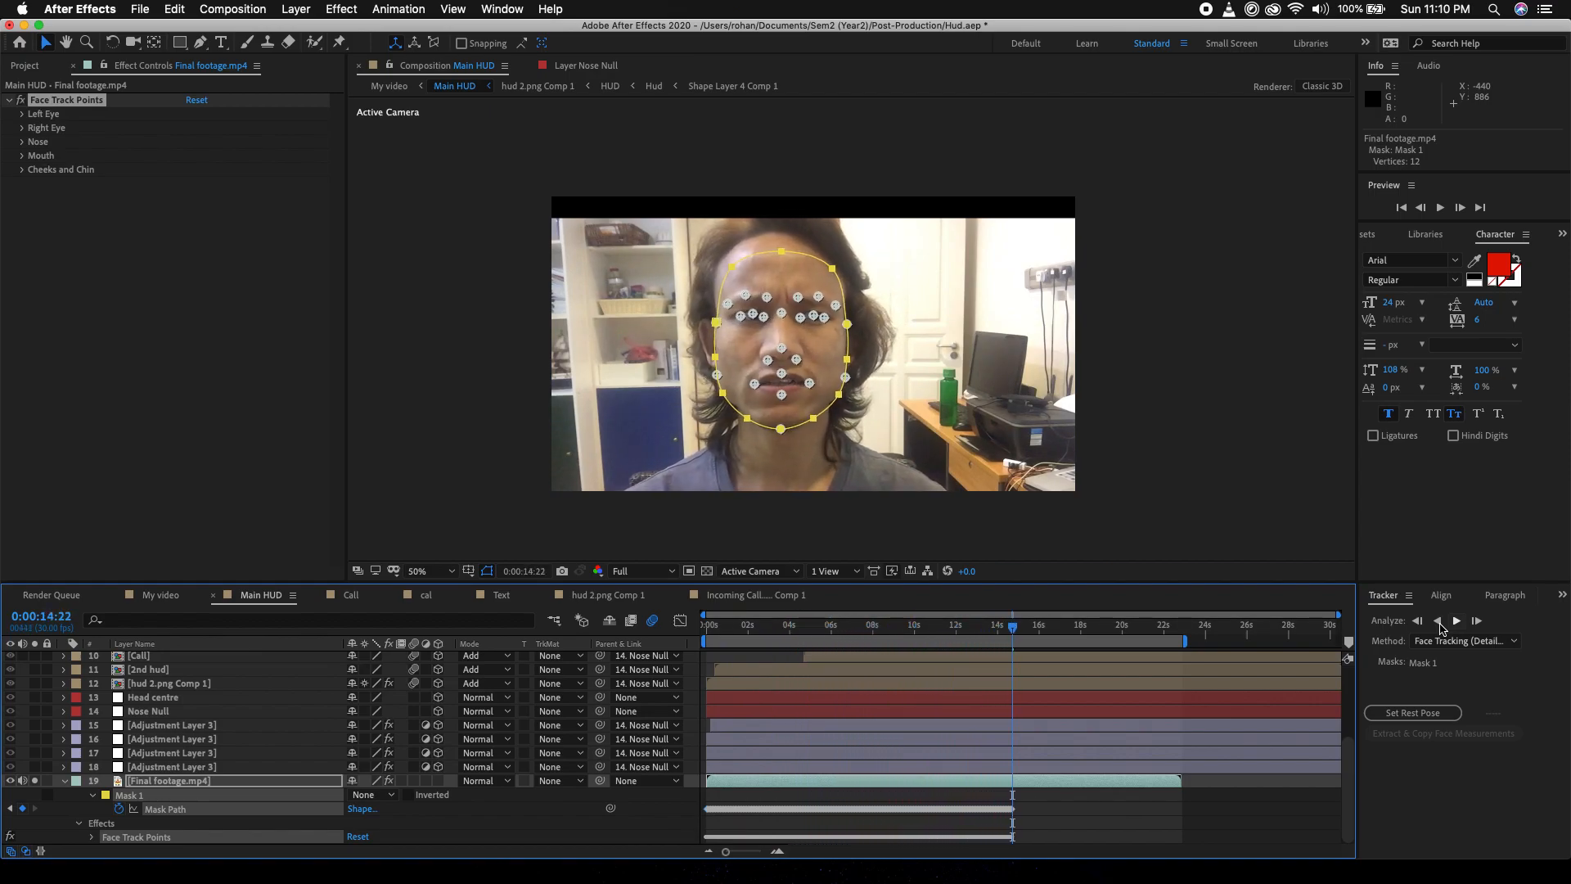
{"action": "left_click", "coordinate": [1456, 620]}
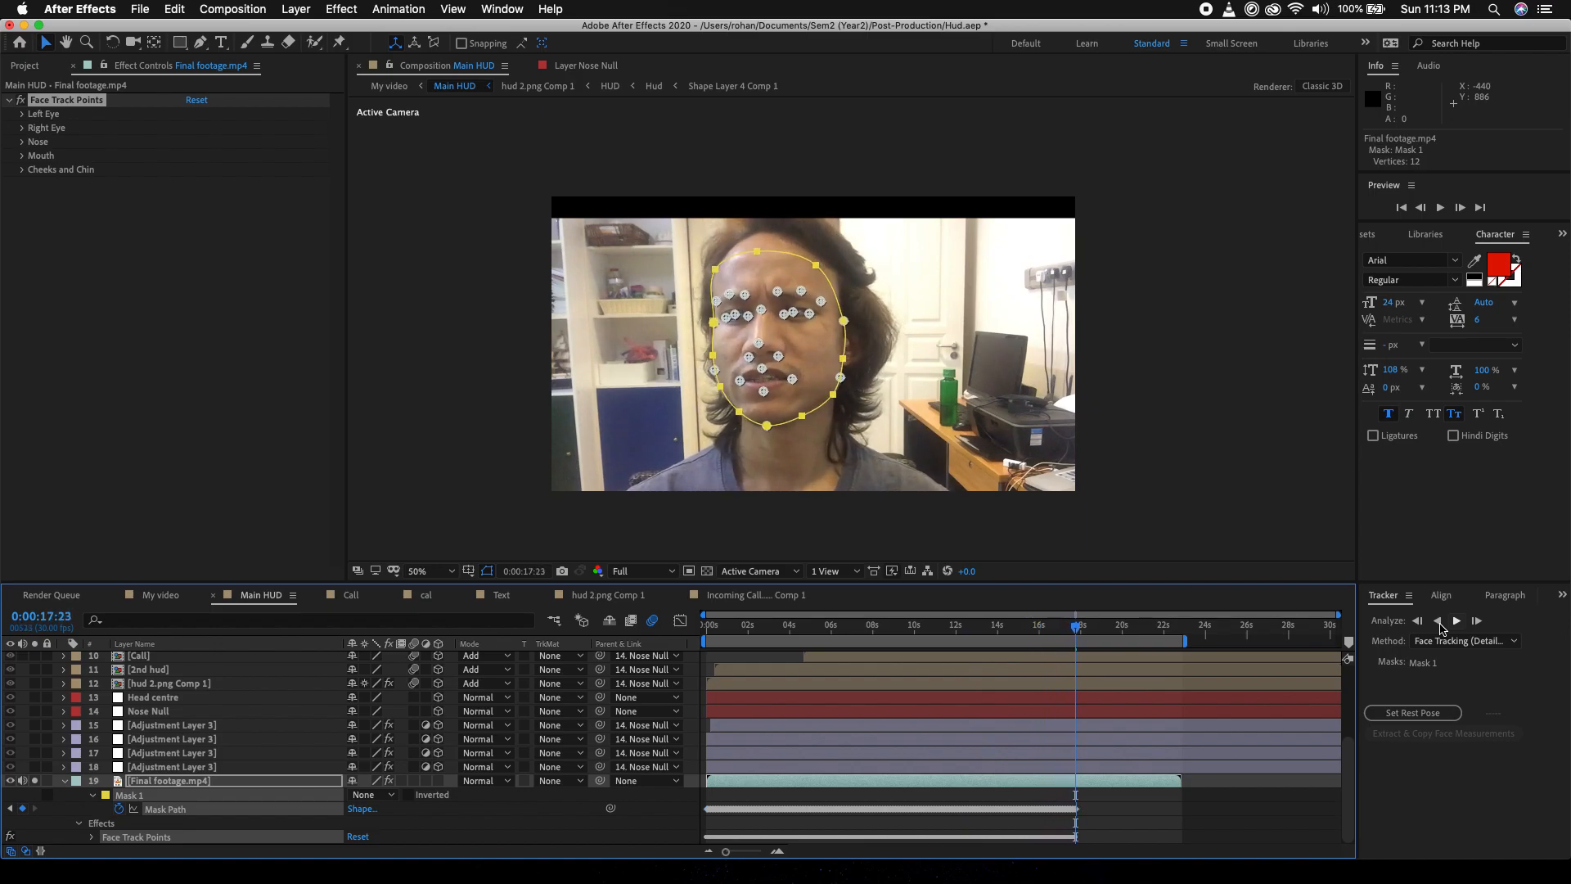
{"action": "left_click", "coordinate": [1457, 619]}
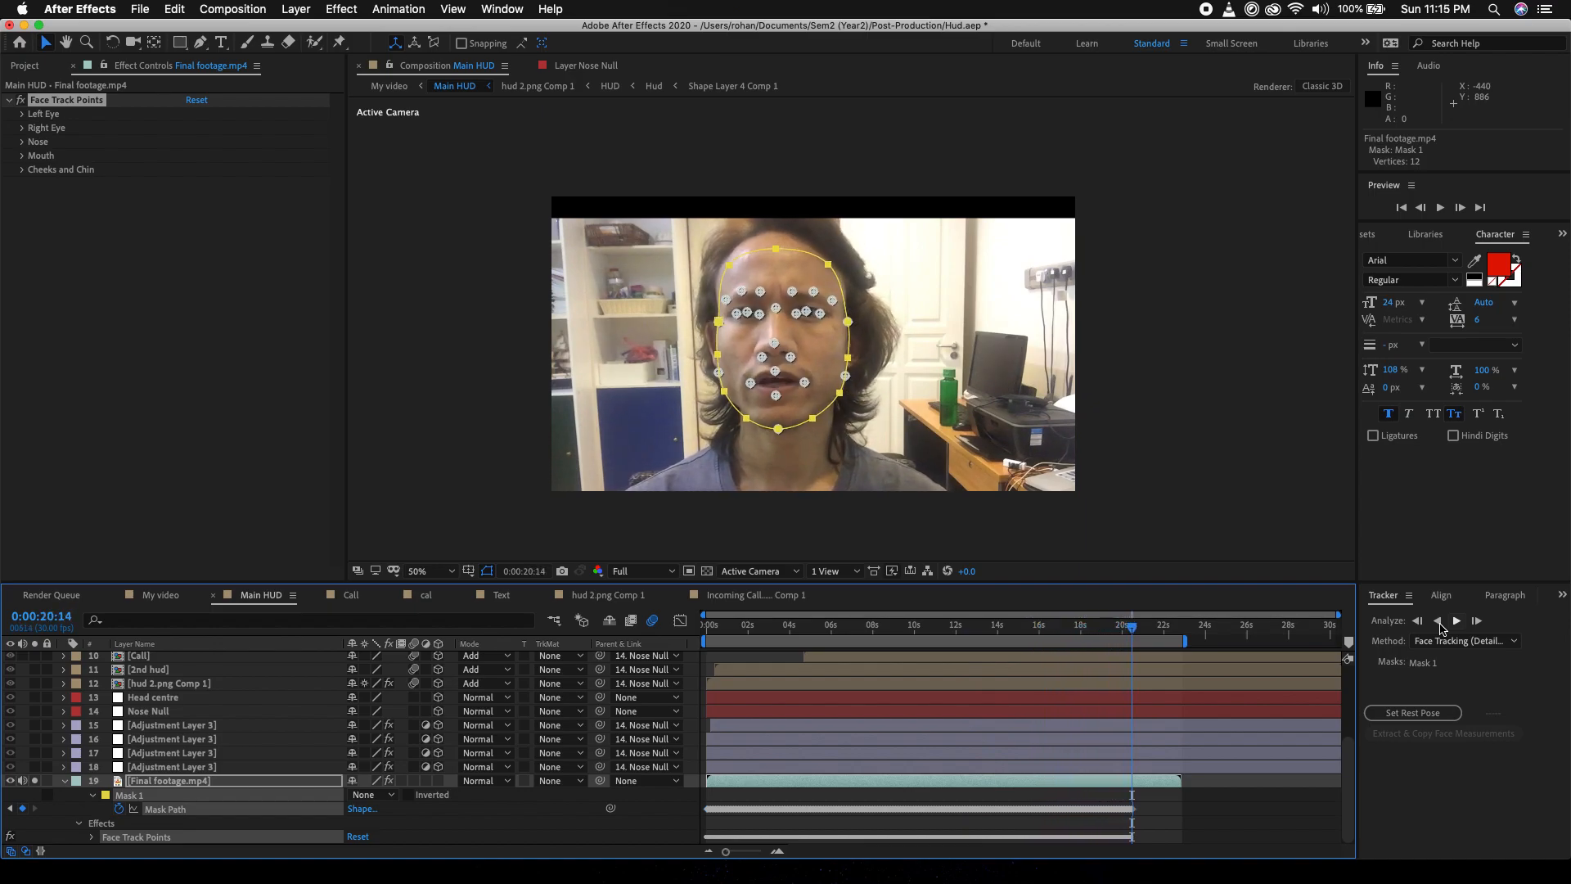
{"action": "left_click", "coordinate": [1456, 620]}
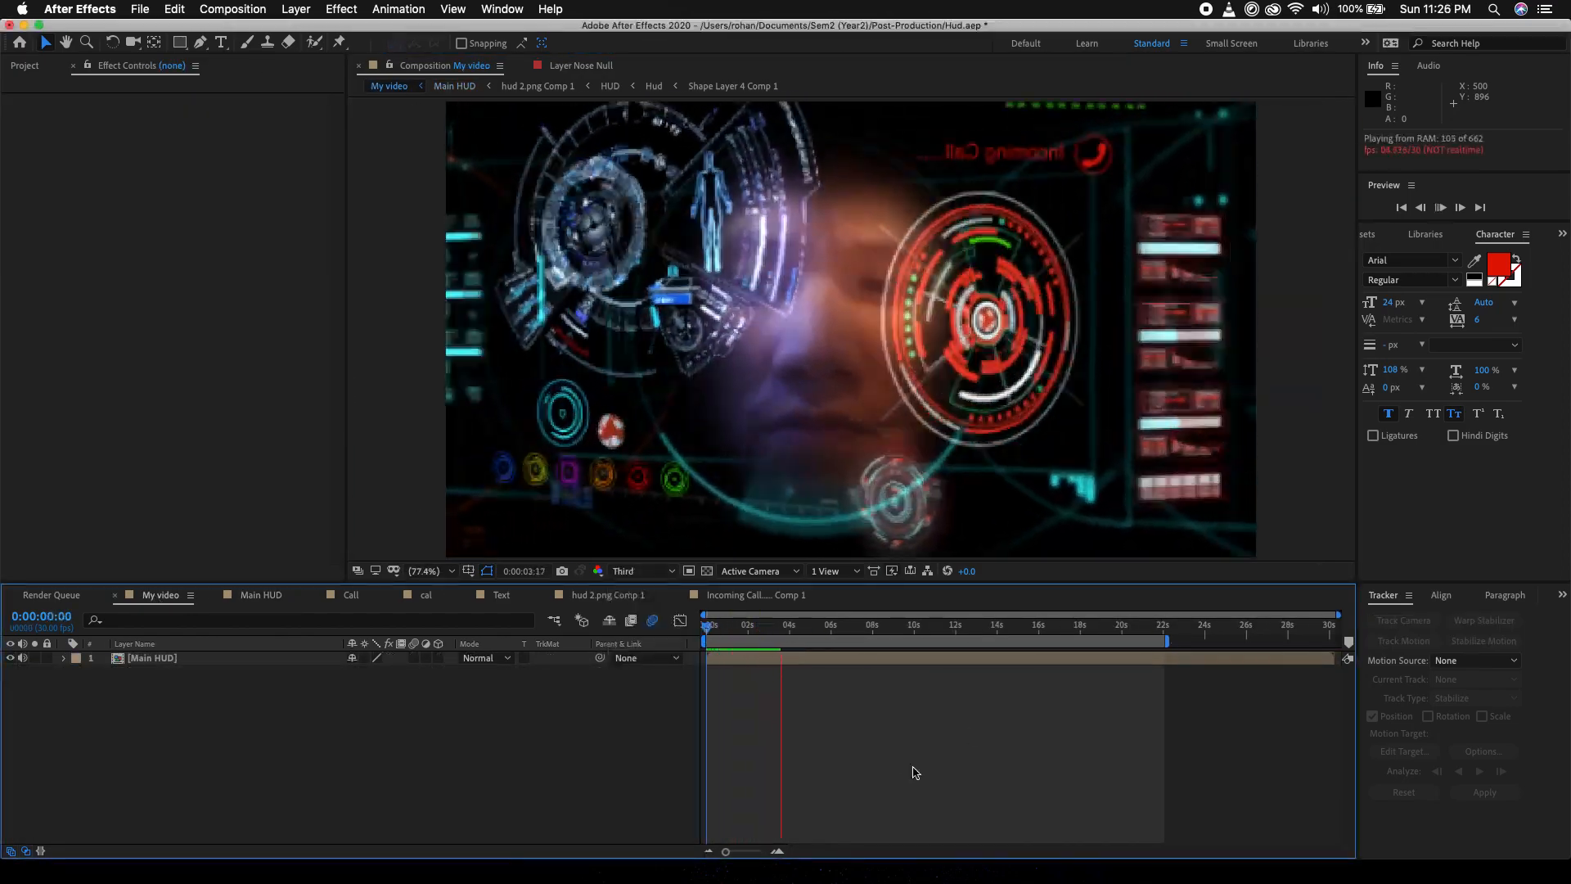
- Edit the name and Age text layers and swap in Lyche call.mp4 as the caller video
{"action": "left_click", "coordinate": [260, 594]}
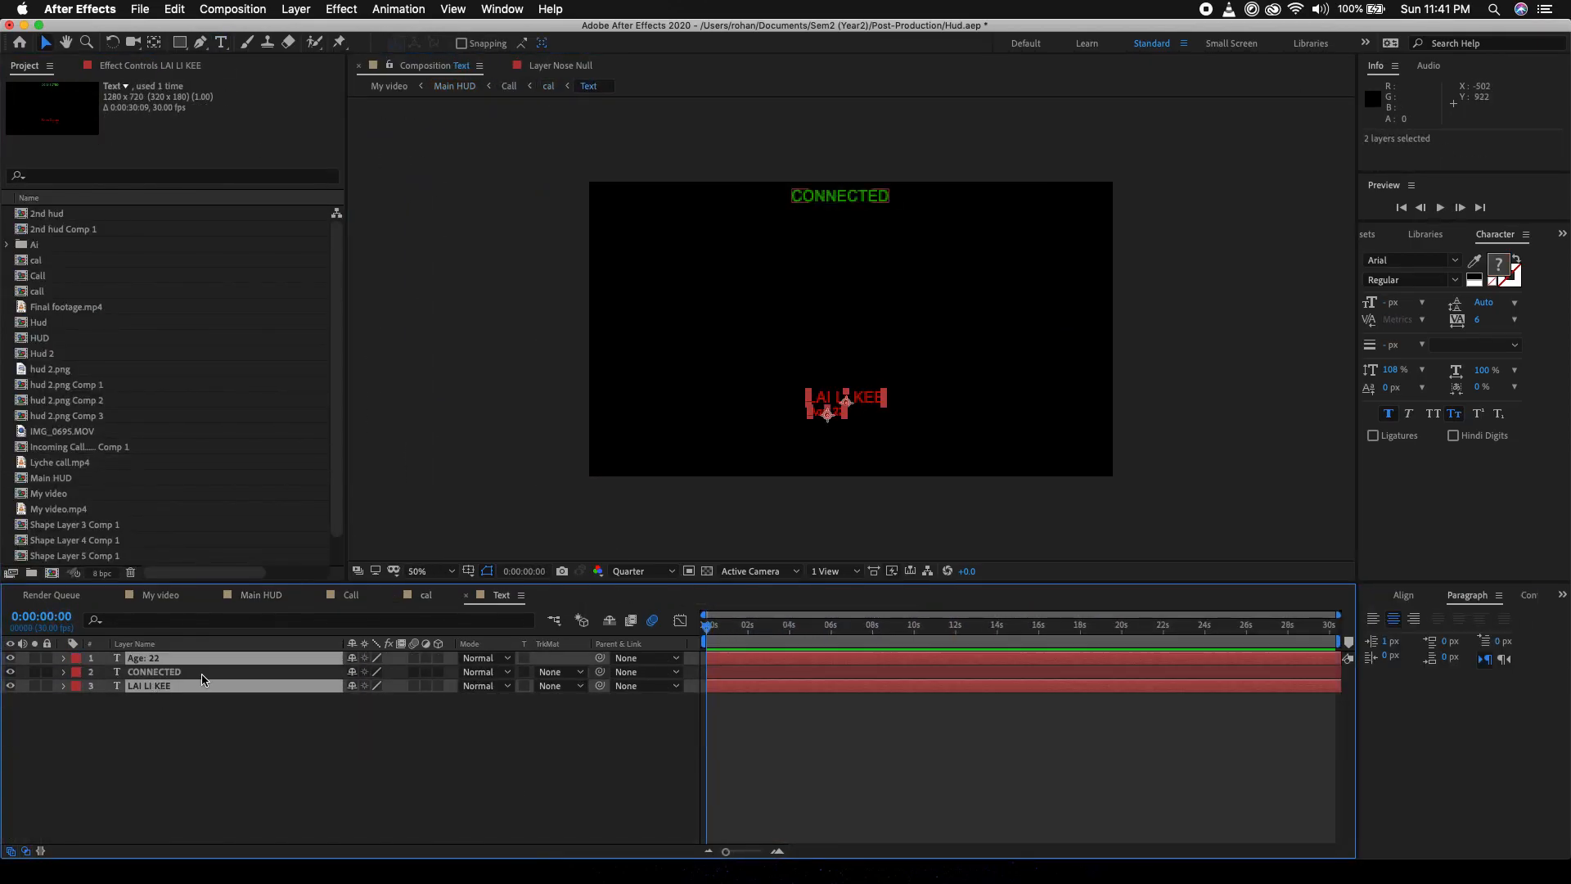
{"action": "left_click", "coordinate": [260, 595]}
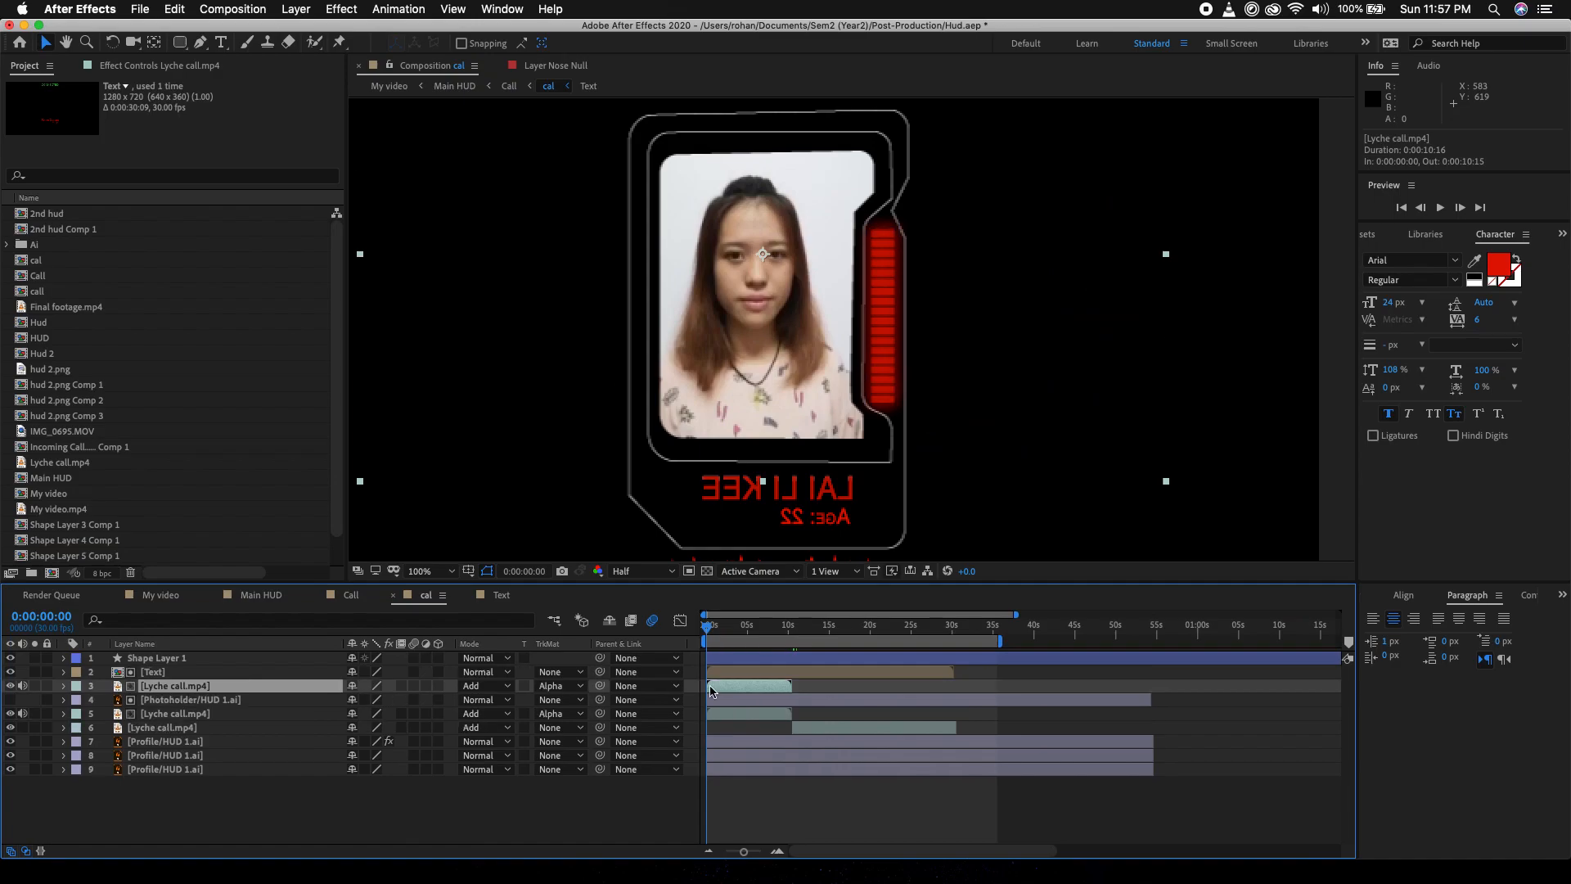
{"action": "left_click", "coordinate": [260, 594]}
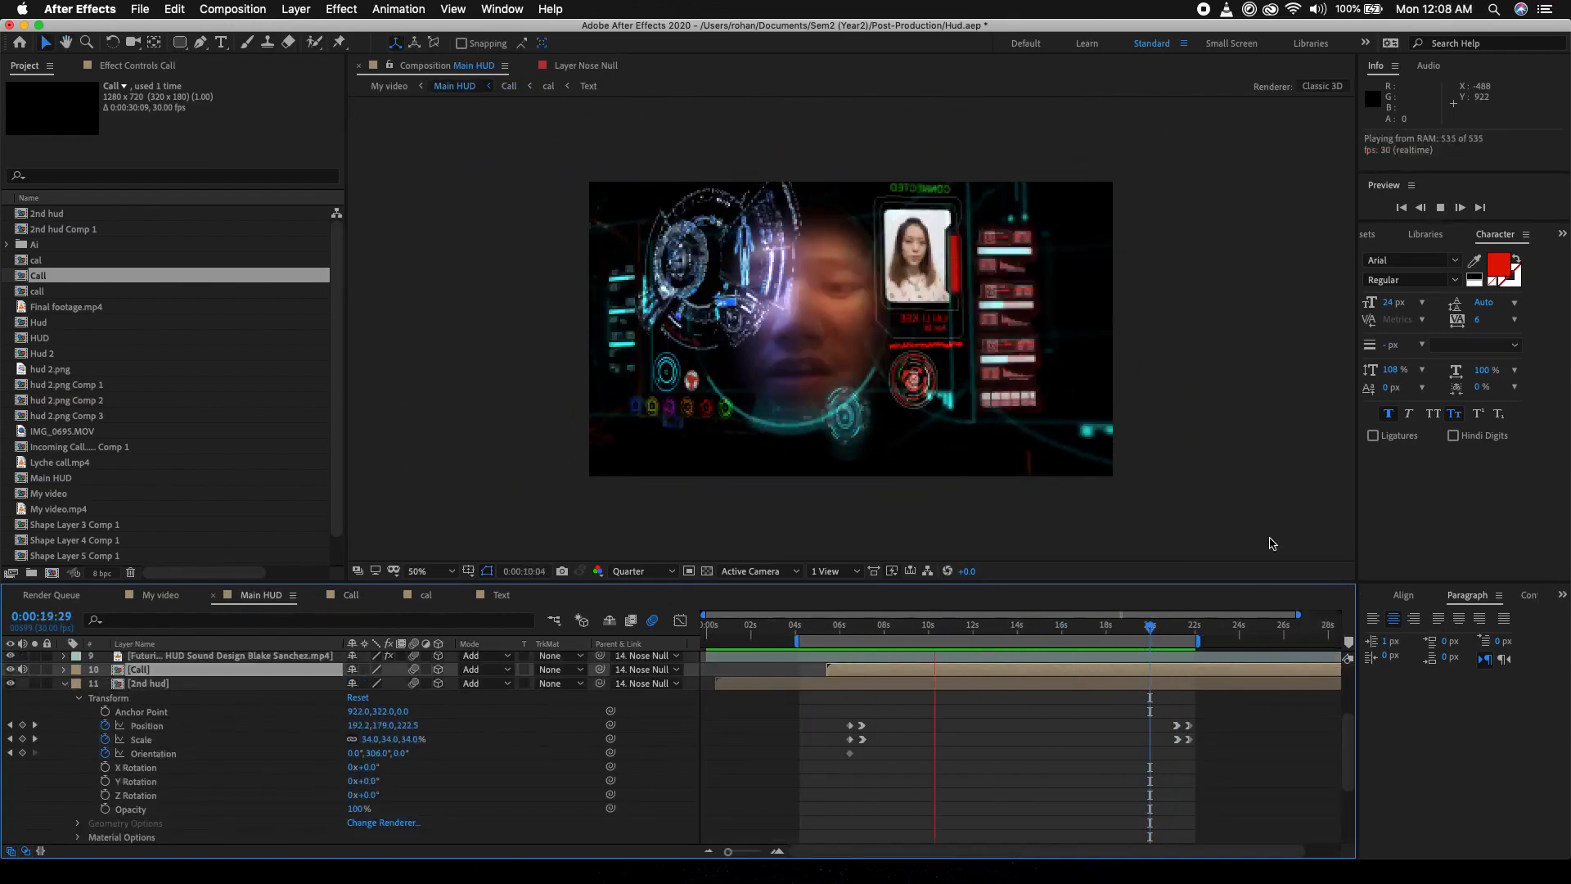
{"action": "left_click", "coordinate": [426, 594]}
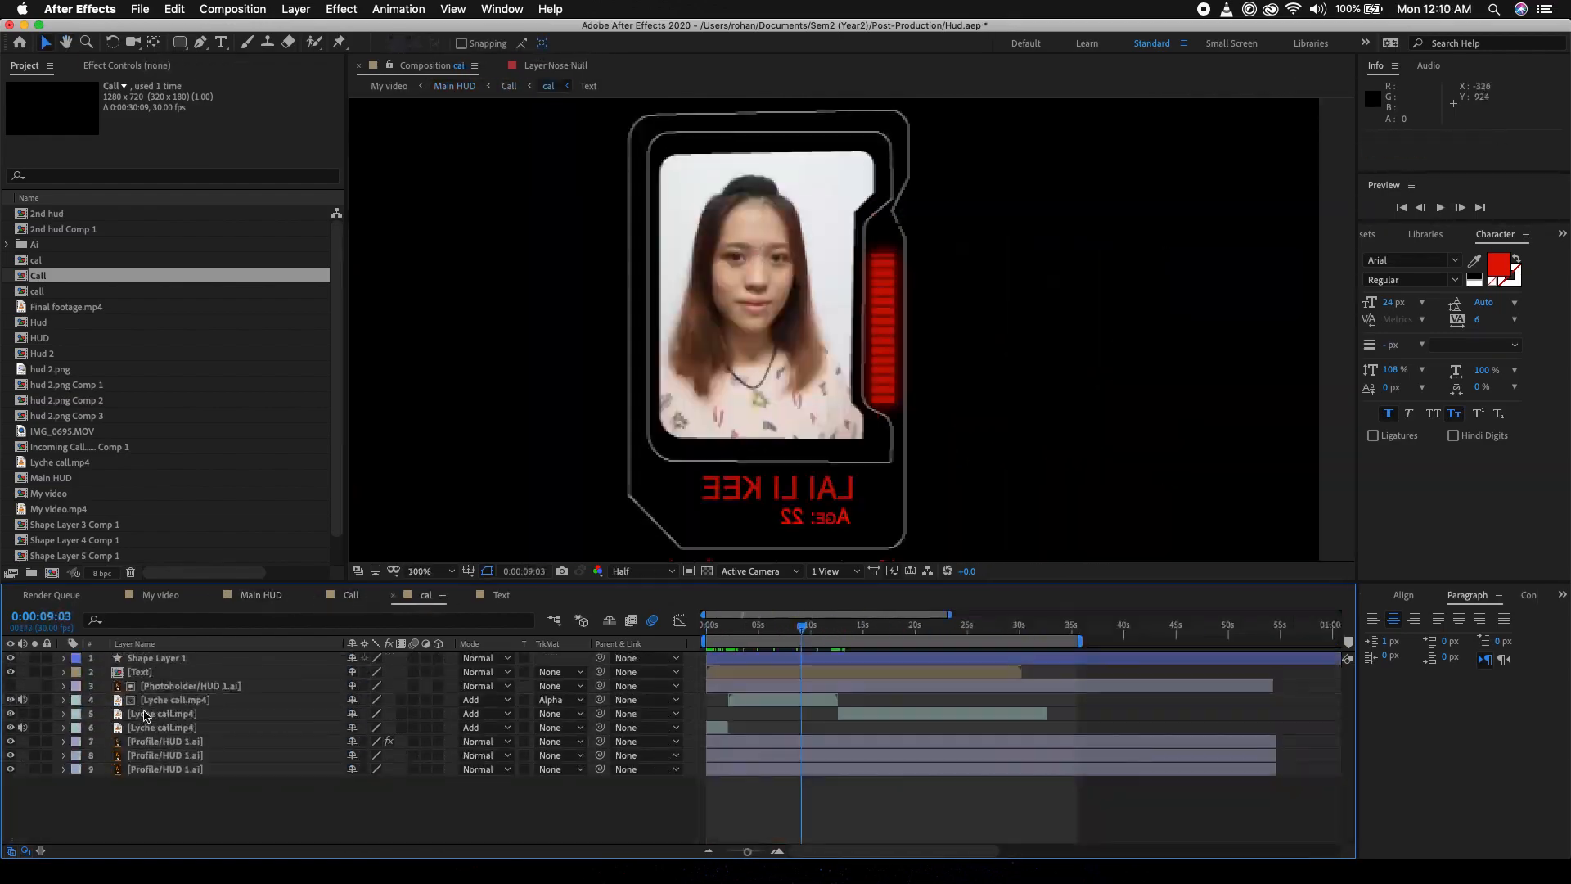